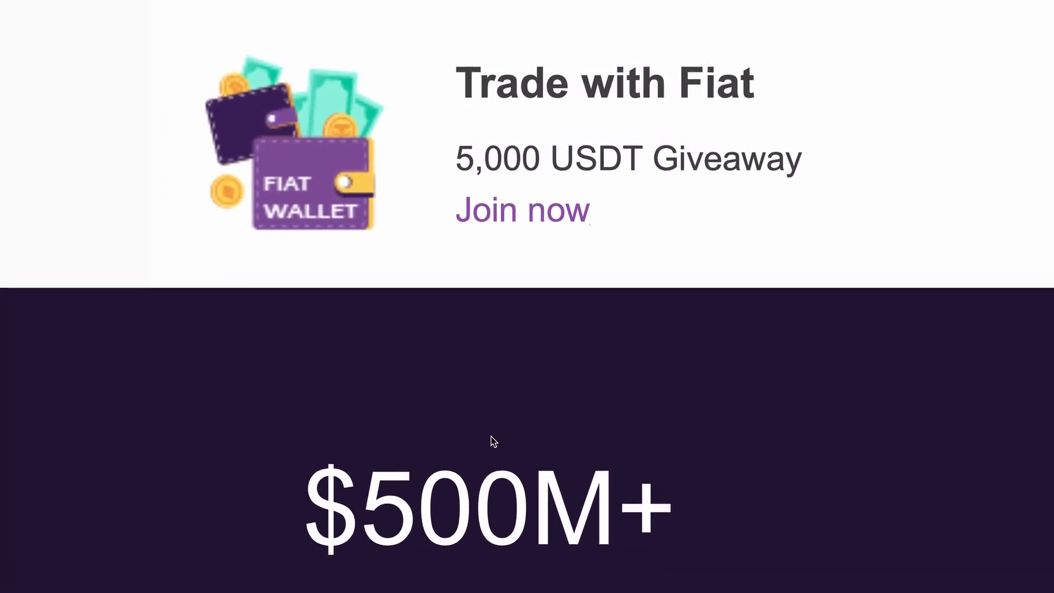
Step: Show the EN/flag language and market dropdown and browse down the country list
{"action": "scroll", "scroll_direction": "down", "scroll_amount": 3}
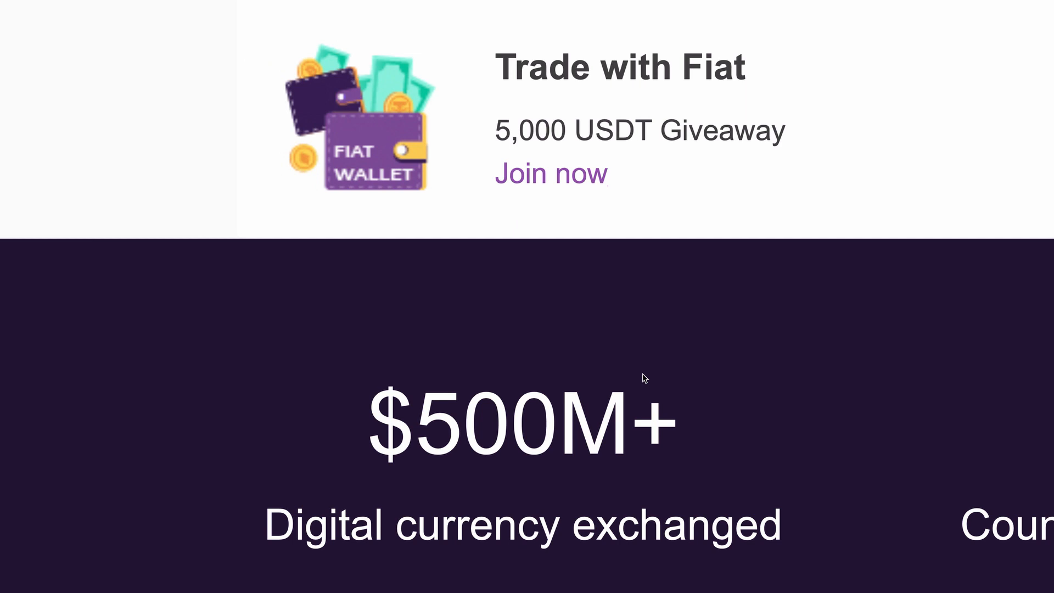
{"action": "mouse_move", "coordinate": [484, 136]}
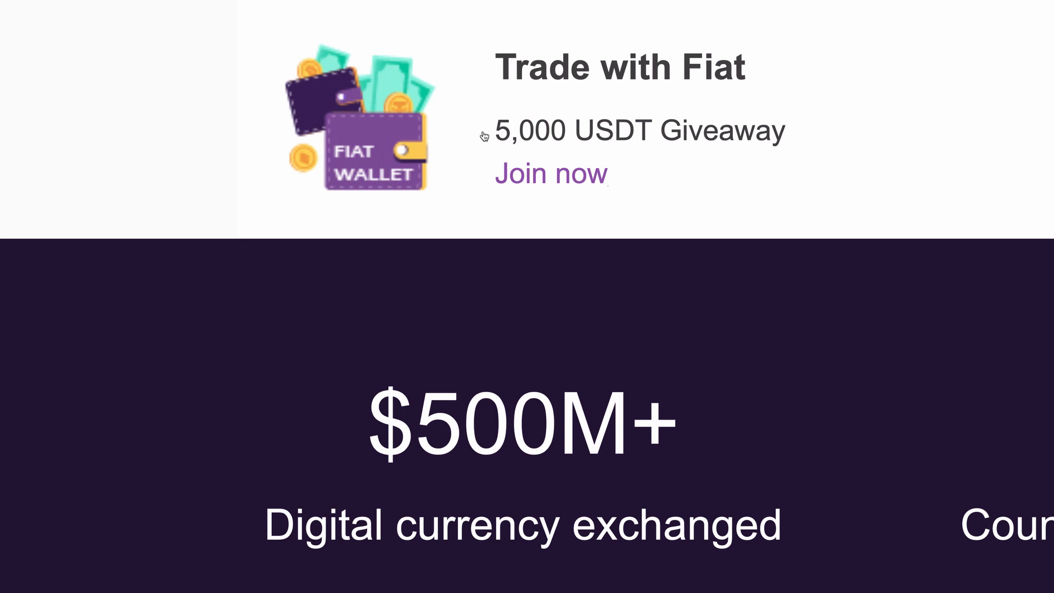
{"action": "mouse_move", "coordinate": [526, 366]}
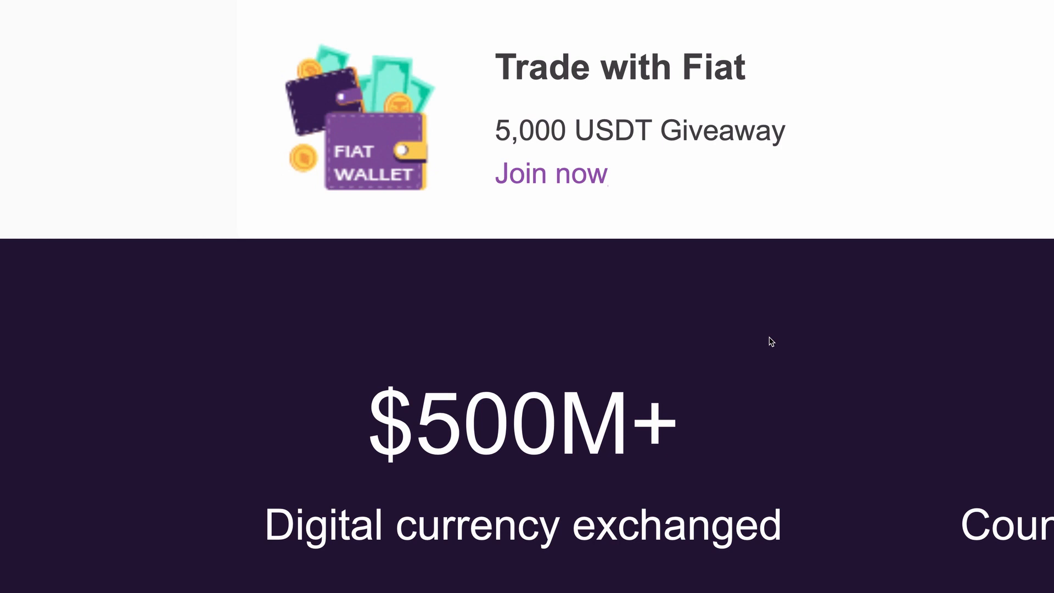
{"action": "left_click", "coordinate": [732, 75]}
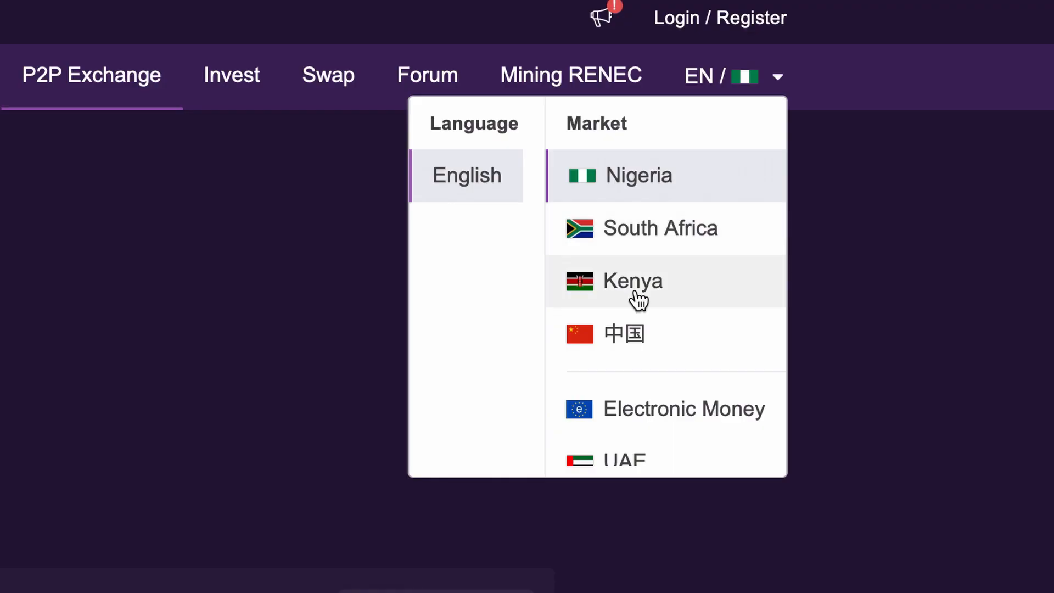
{"action": "mouse_move", "coordinate": [662, 336]}
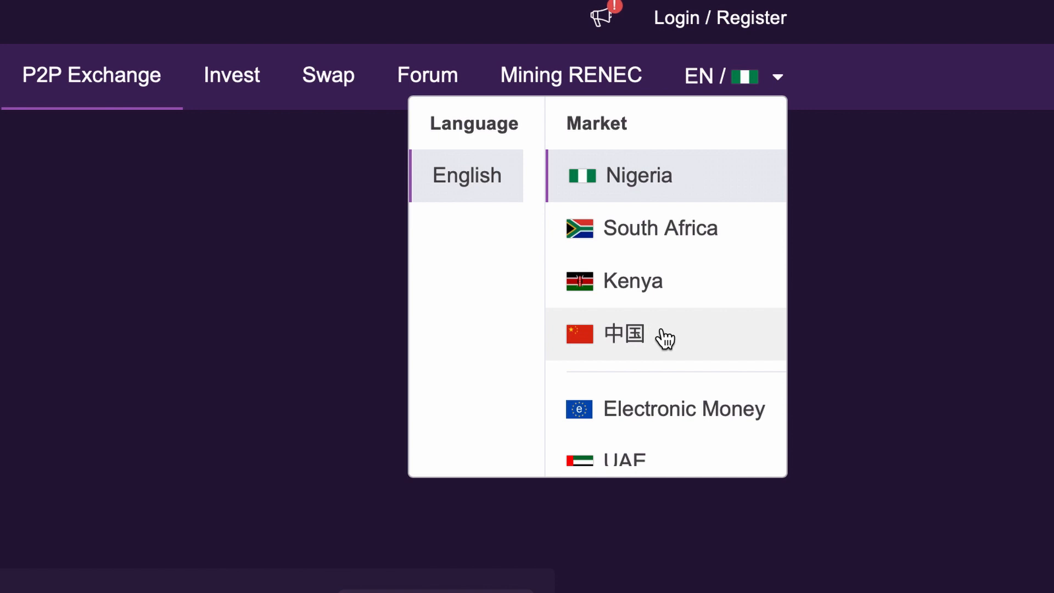
{"action": "scroll", "scroll_direction": "down", "scroll_amount": 3}
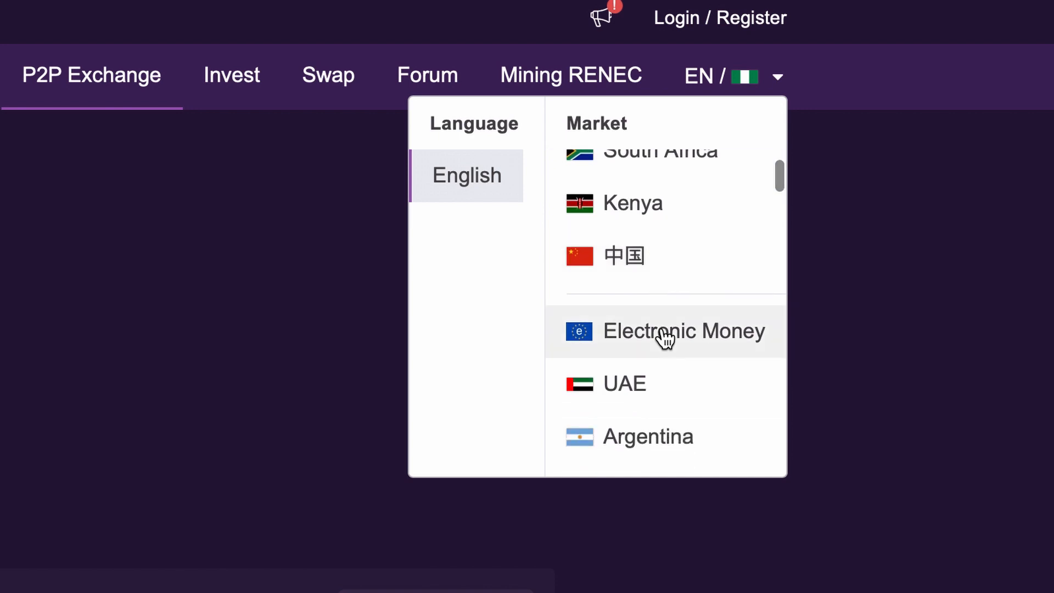
{"action": "scroll", "scroll_direction": "down", "scroll_amount": 3}
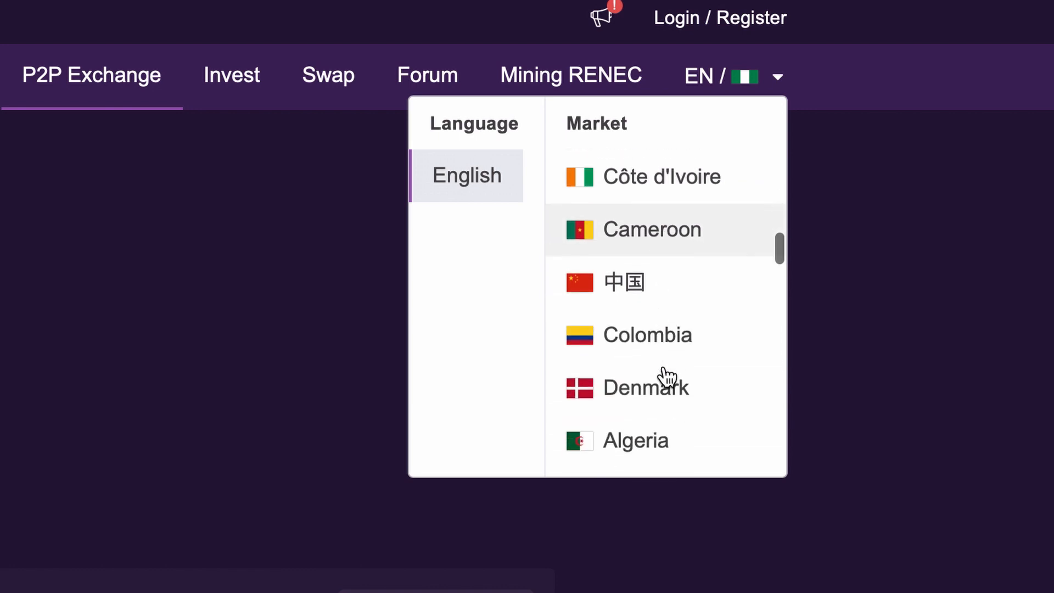
{"action": "scroll", "scroll_direction": "down", "scroll_amount": 3}
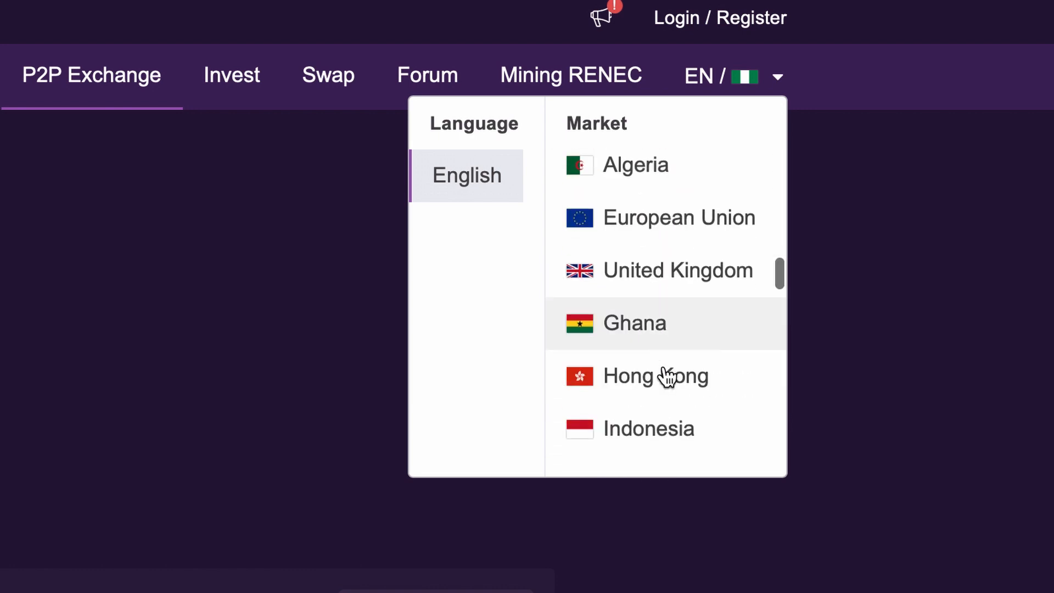
{"action": "scroll", "scroll_direction": "down", "scroll_amount": 3}
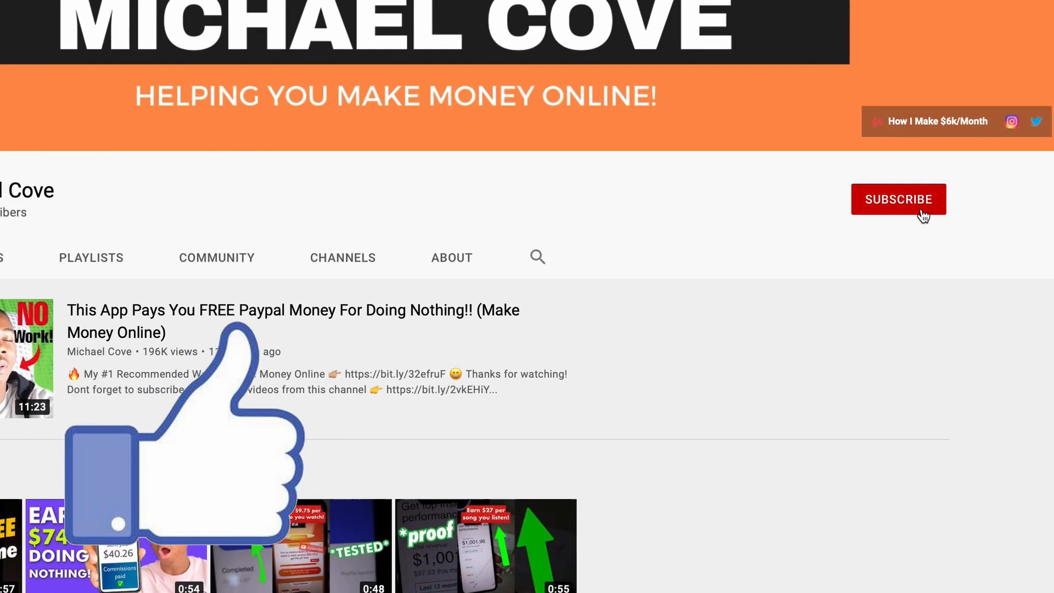
Step: Subscribe to the money-making channel and turn on its bell notifications
{"action": "left_click", "coordinate": [898, 198]}
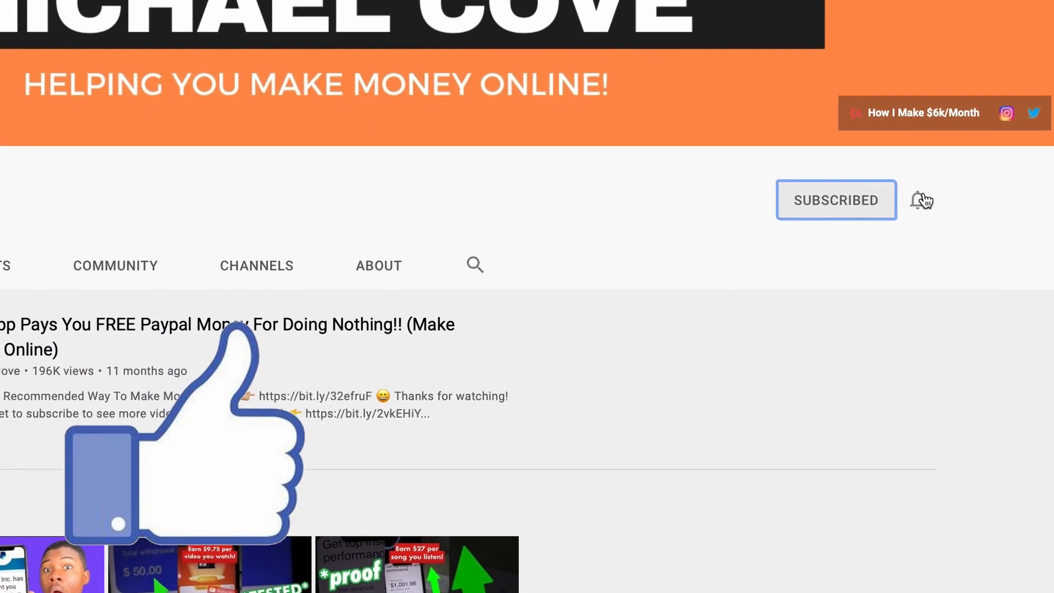
{"action": "left_click", "coordinate": [921, 199]}
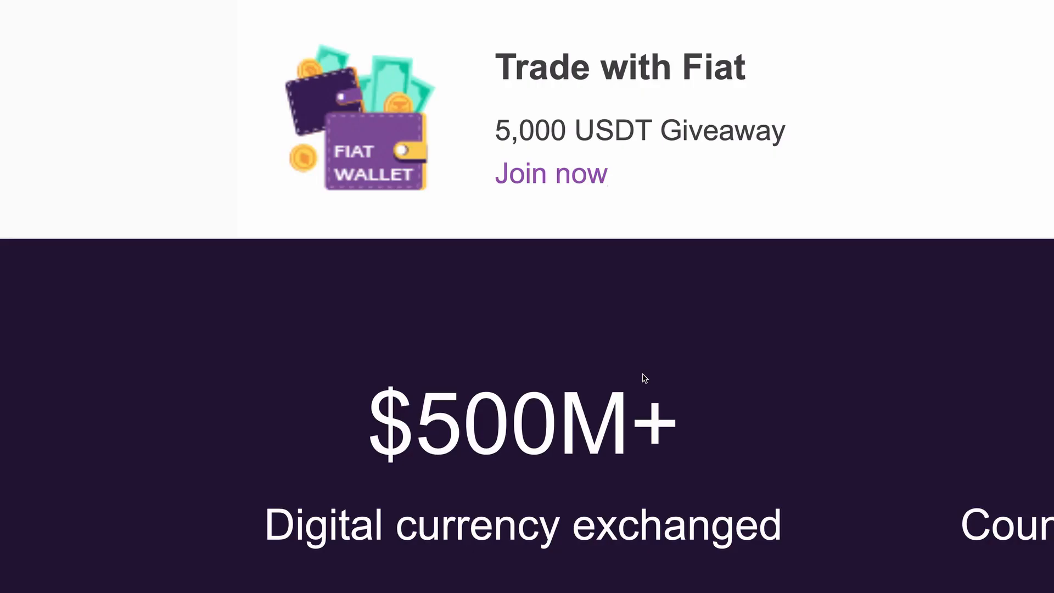
{"action": "mouse_move", "coordinate": [542, 131]}
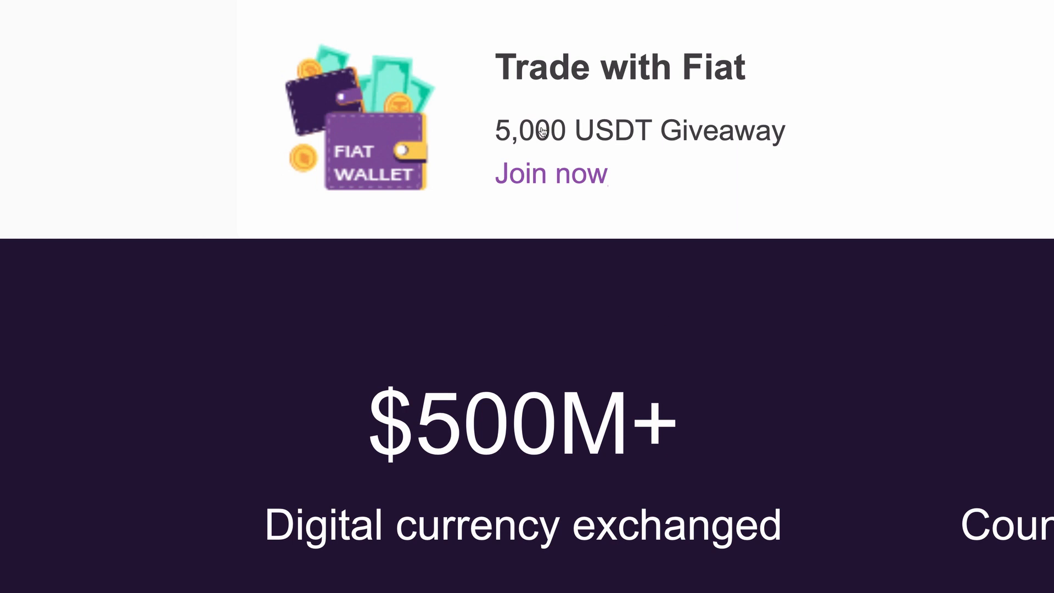
{"action": "mouse_move", "coordinate": [527, 366]}
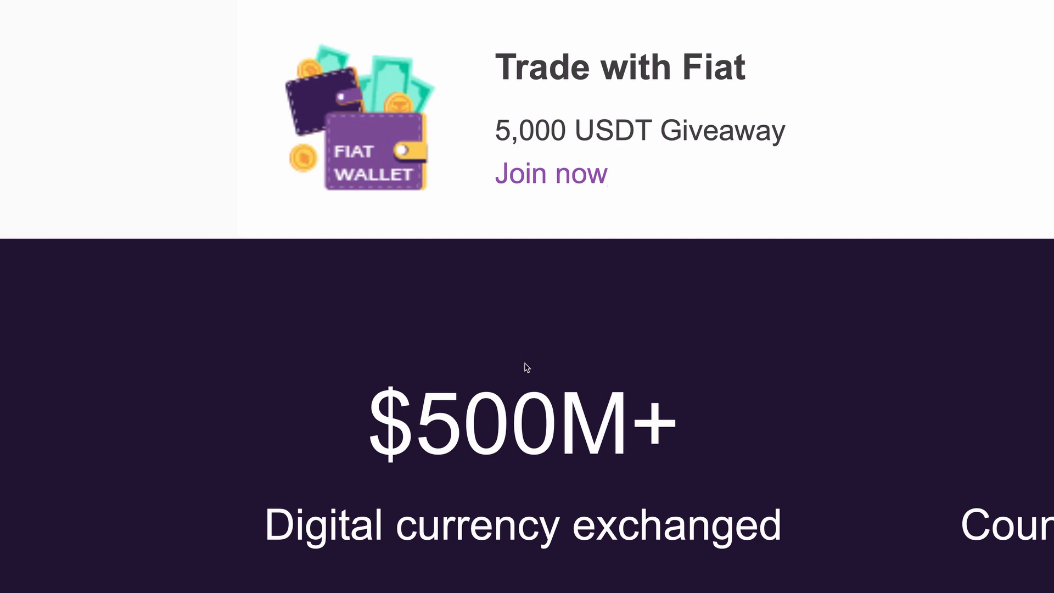
{"action": "mouse_move", "coordinate": [684, 397]}
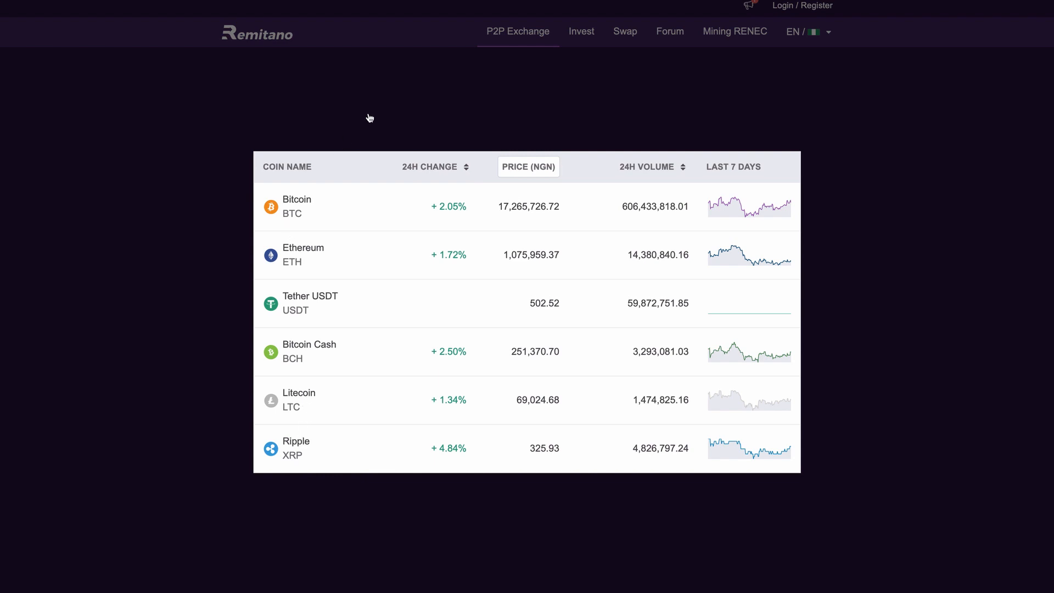
Step: Go to the Bitcoin trade page showing its NGN selling and buying prices
{"action": "left_click", "coordinate": [297, 206]}
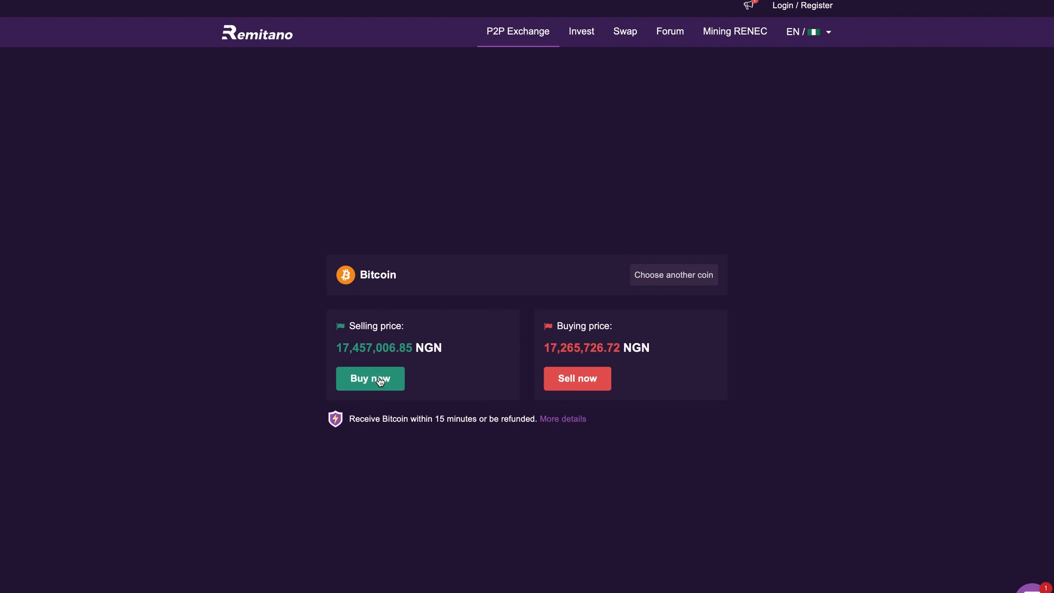
{"action": "mouse_move", "coordinate": [797, 259]}
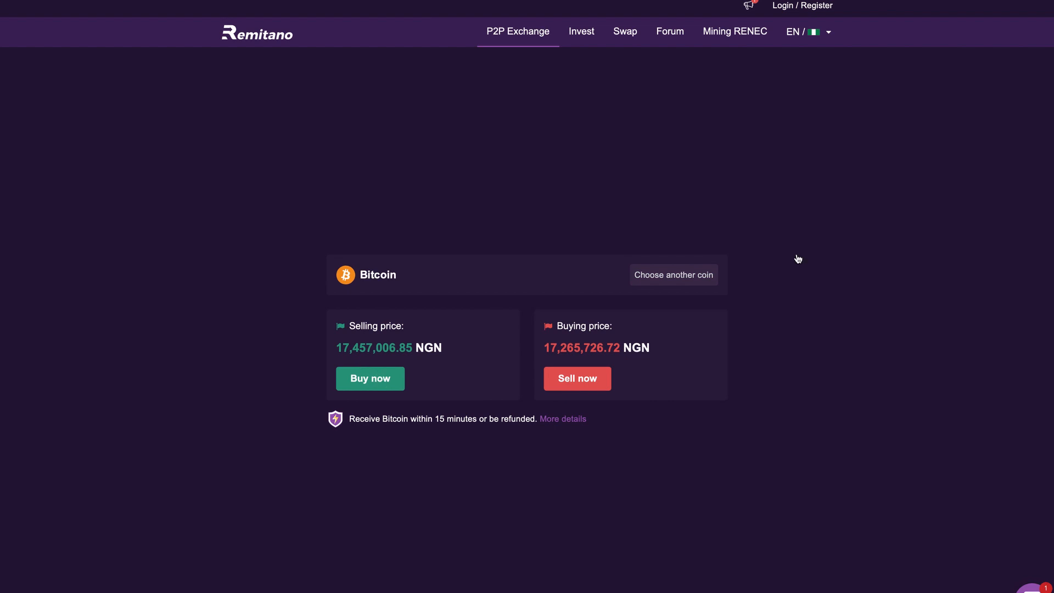
{"action": "mouse_move", "coordinate": [379, 284]}
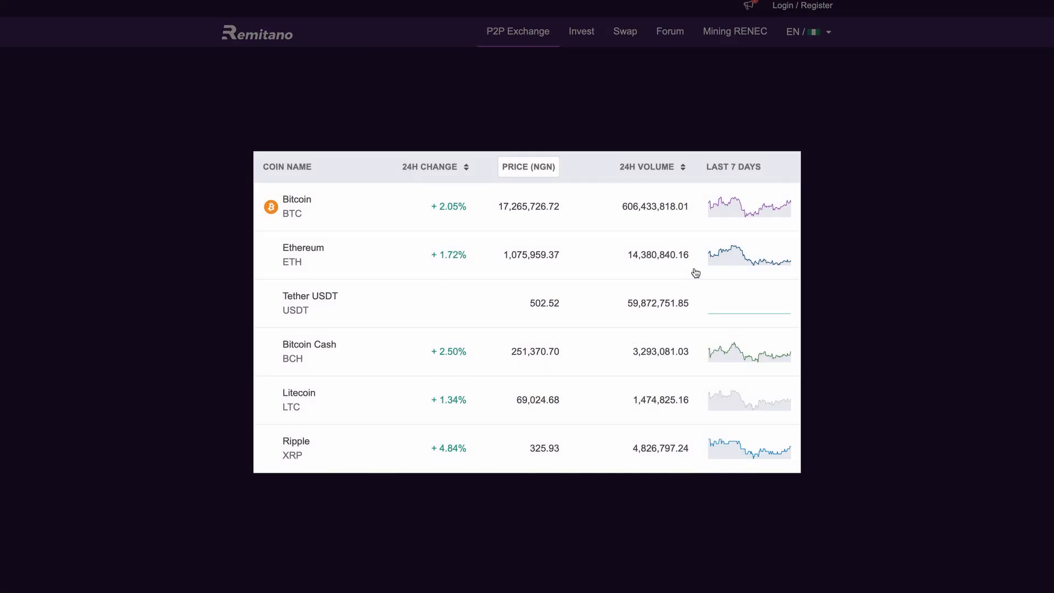
{"action": "mouse_move", "coordinate": [599, 310]}
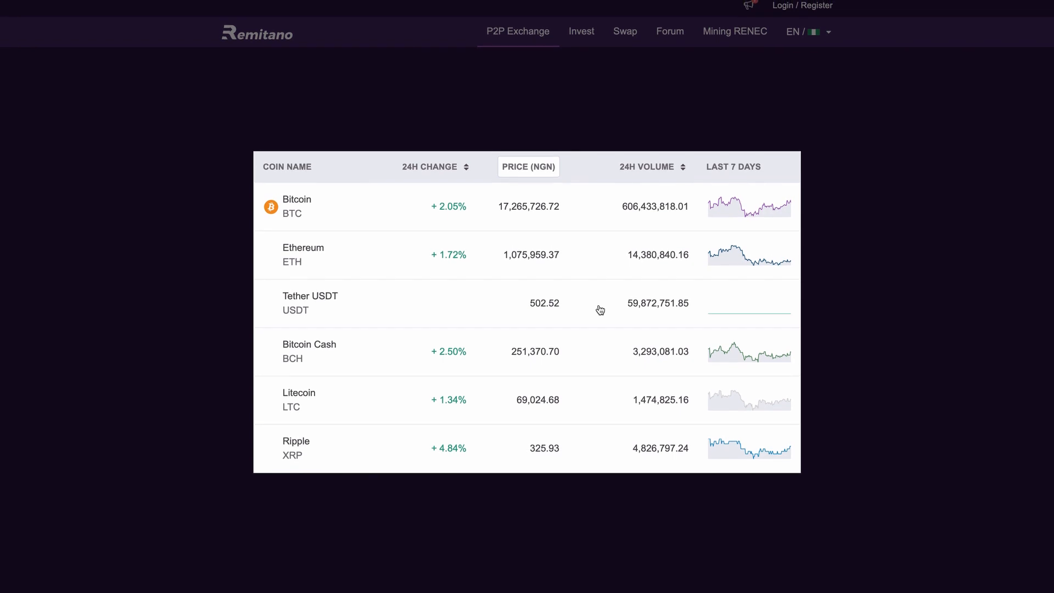
Step: Start a Bitcoin buy and enter 0.002 BTC (≈68.88 USD) as the amount
{"action": "left_click", "coordinate": [296, 206]}
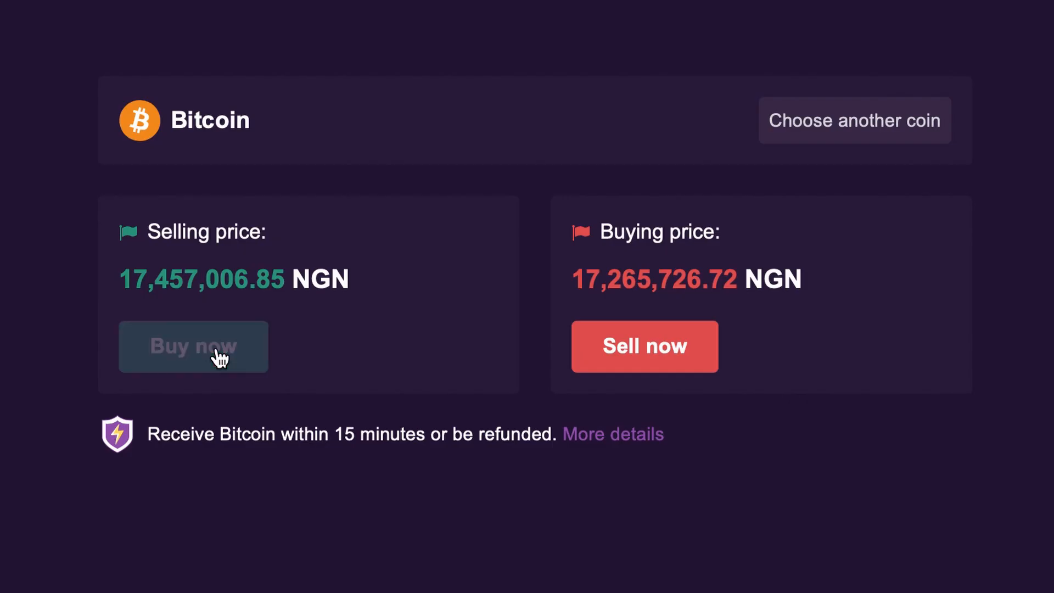
{"action": "left_click", "coordinate": [193, 346]}
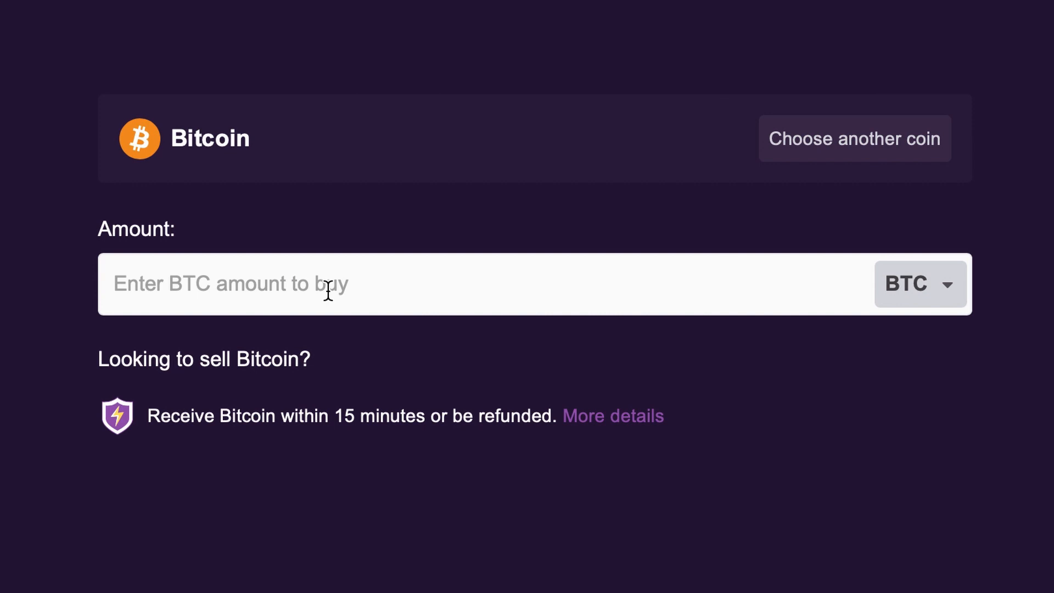
{"action": "mouse_move", "coordinate": [316, 292]}
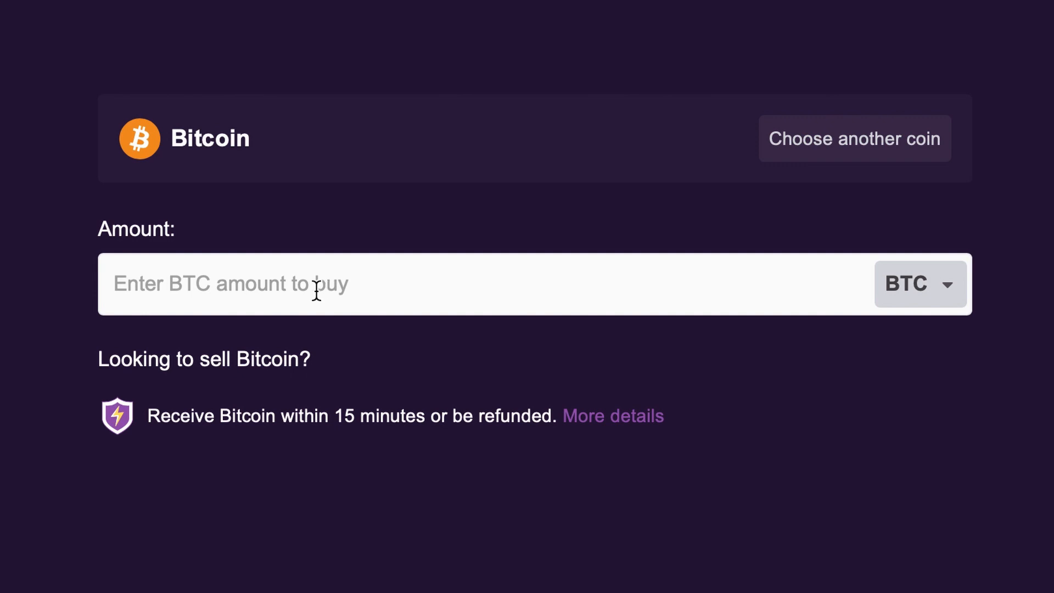
{"action": "type", "text": "2"}
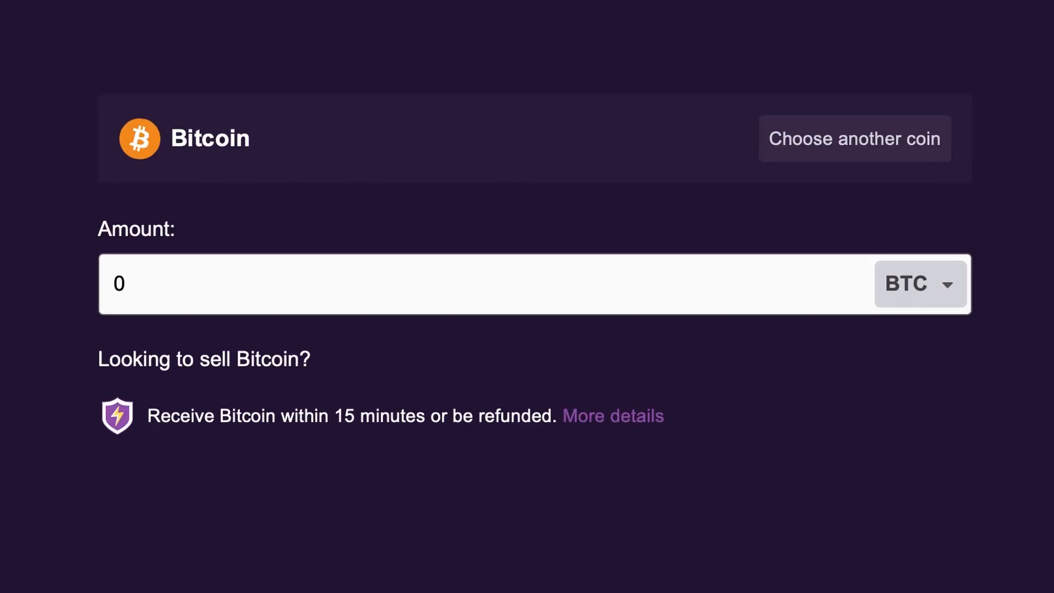
{"action": "type", "text": "0.002"}
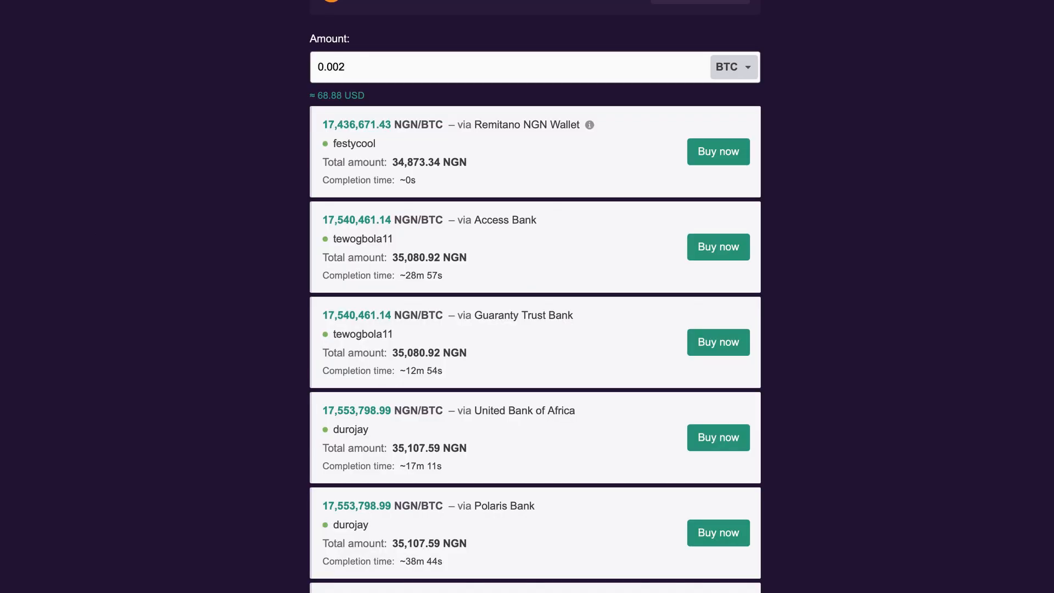
{"action": "mouse_move", "coordinate": [244, 187]}
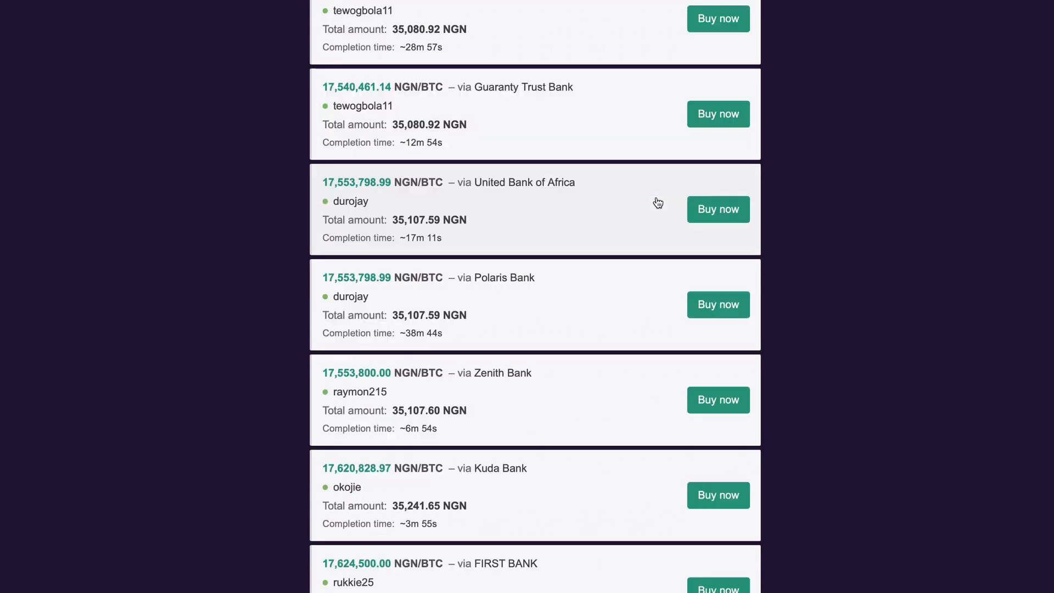
Step: Browse the seller offers for 0.002 BTC, festycool's 34,873.34 NGN wallet offer cheapest
{"action": "scroll", "scroll_direction": "down", "scroll_amount": 3}
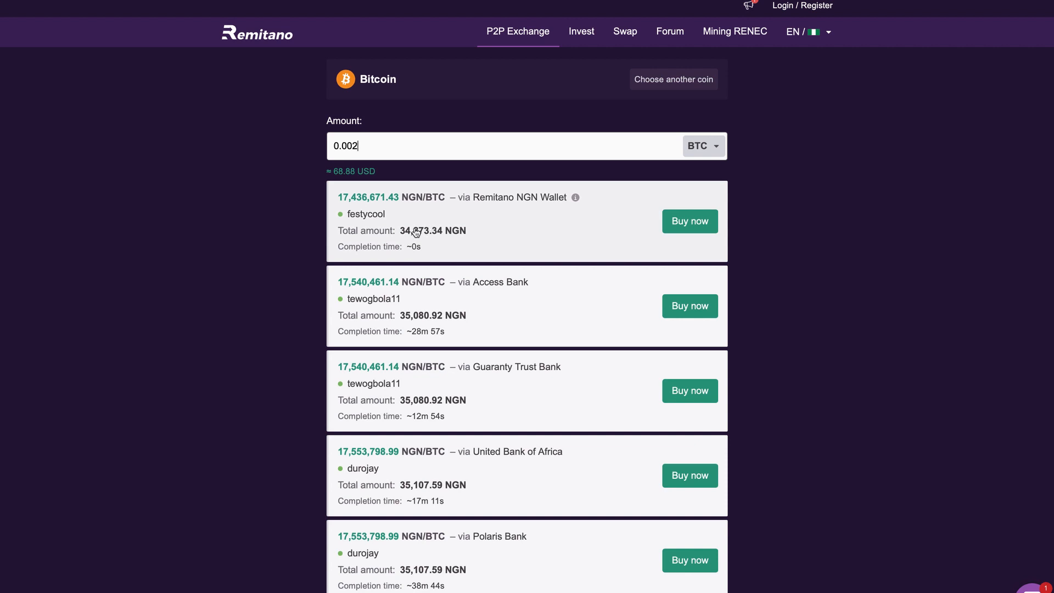
{"action": "left_click", "coordinate": [688, 220]}
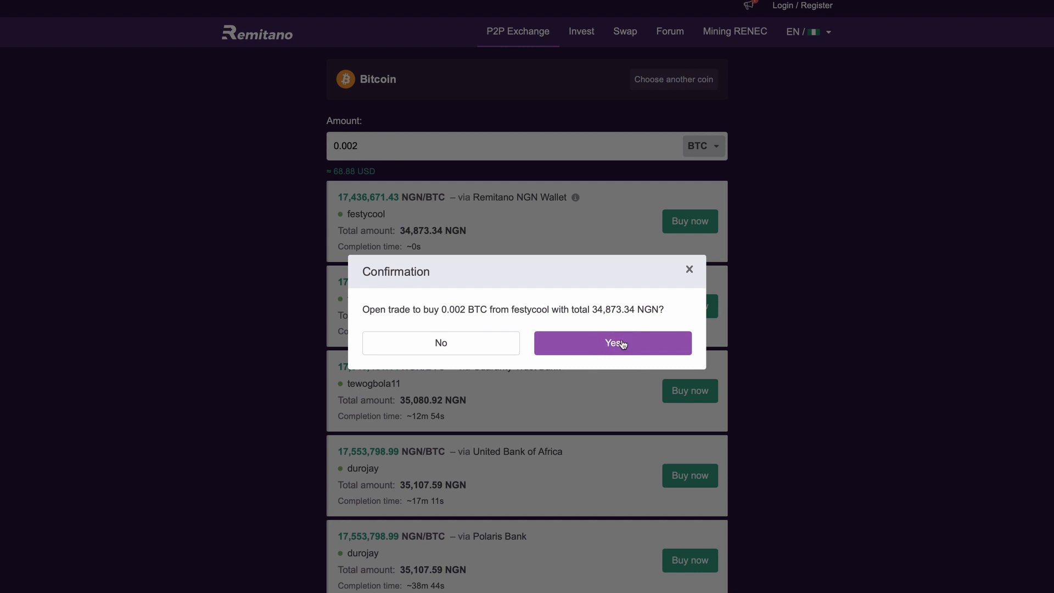
{"action": "mouse_move", "coordinate": [687, 264]}
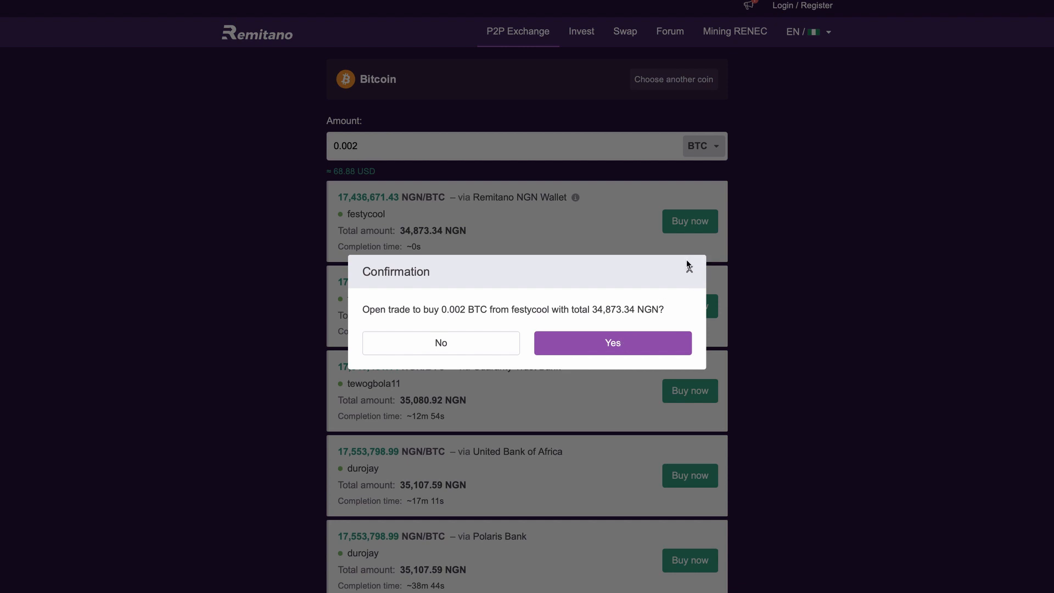
{"action": "left_click", "coordinate": [440, 342]}
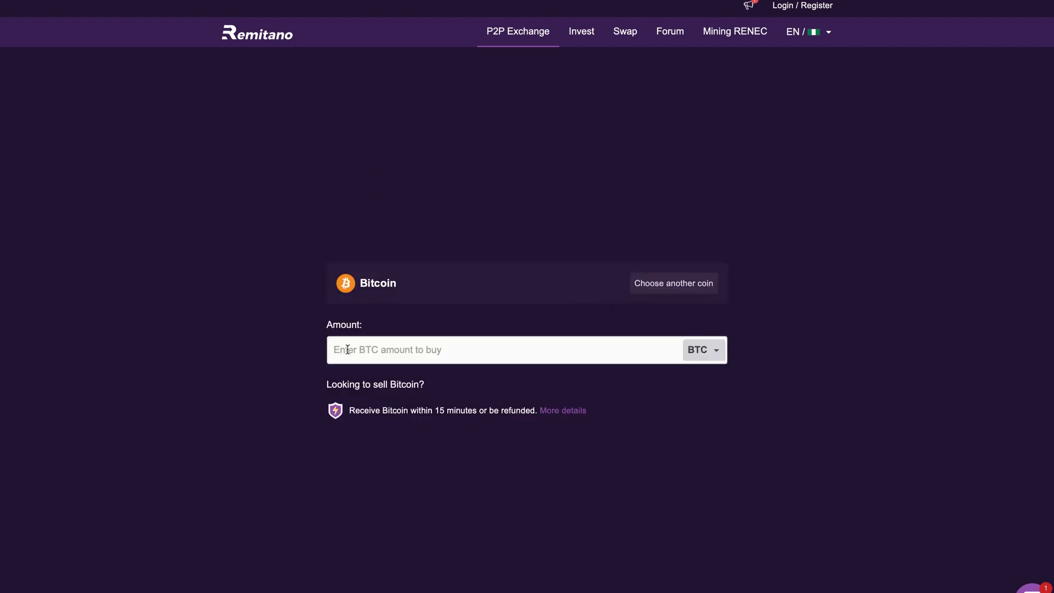
Step: Re-enter the 0.002 BTC amount so the seller offers list reloads
{"action": "type", "text": "0.002"}
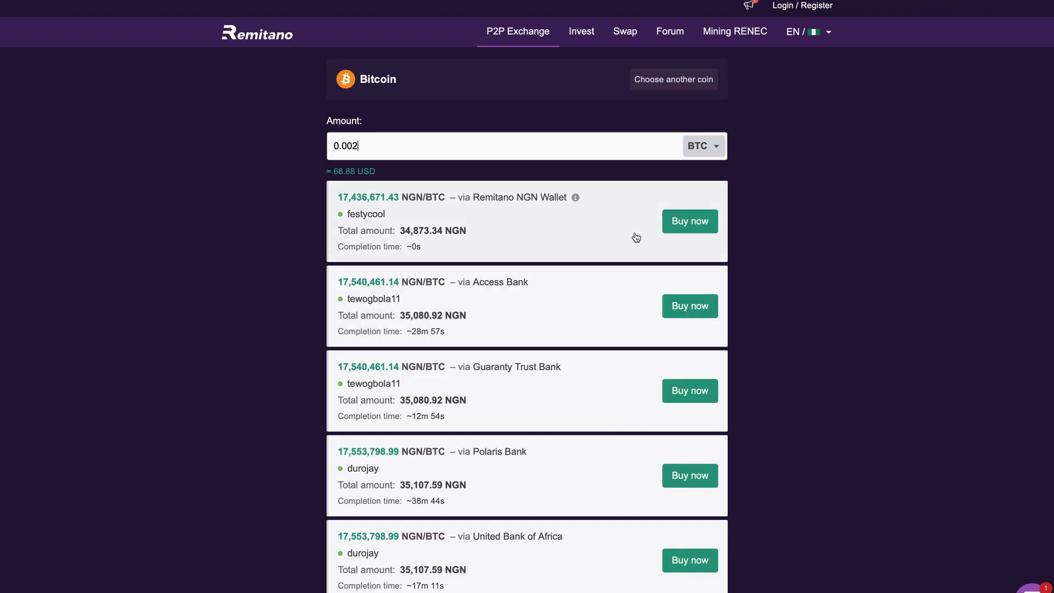
{"action": "mouse_move", "coordinate": [702, 220]}
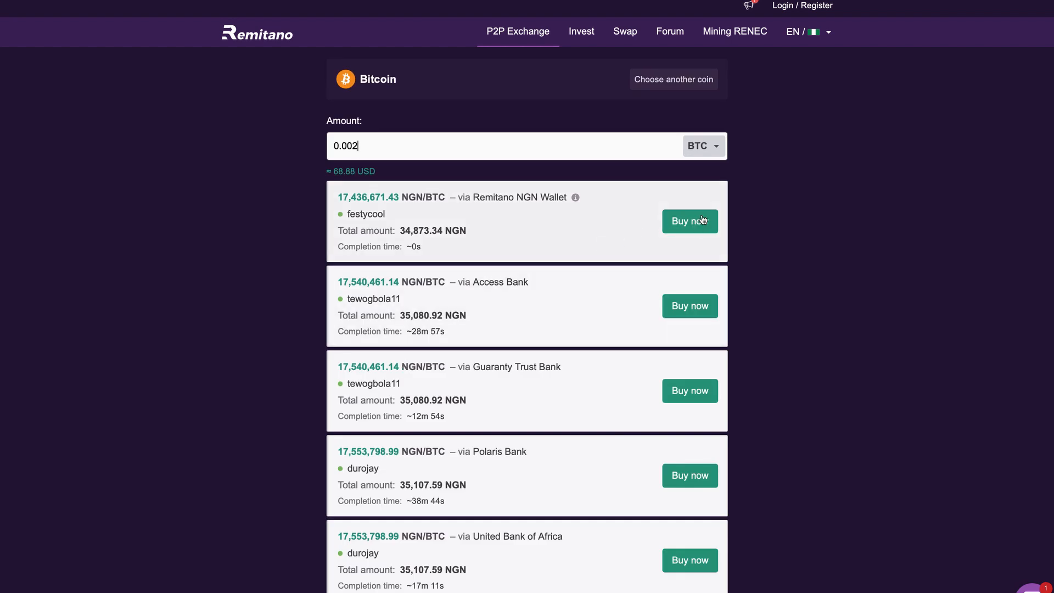
{"action": "key", "text": "Backspace"}
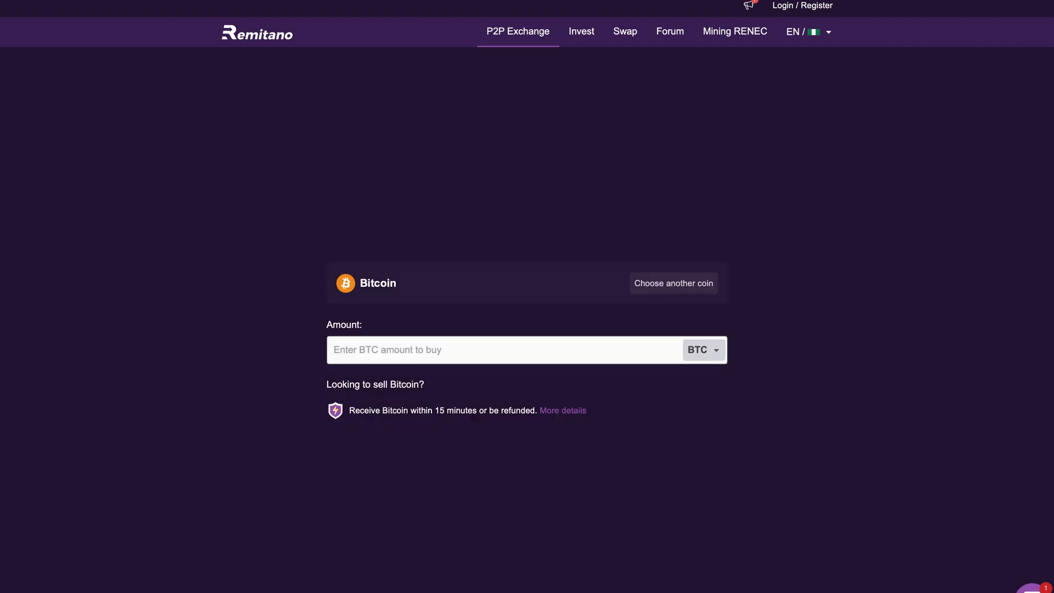
{"action": "mouse_move", "coordinate": [374, 384]}
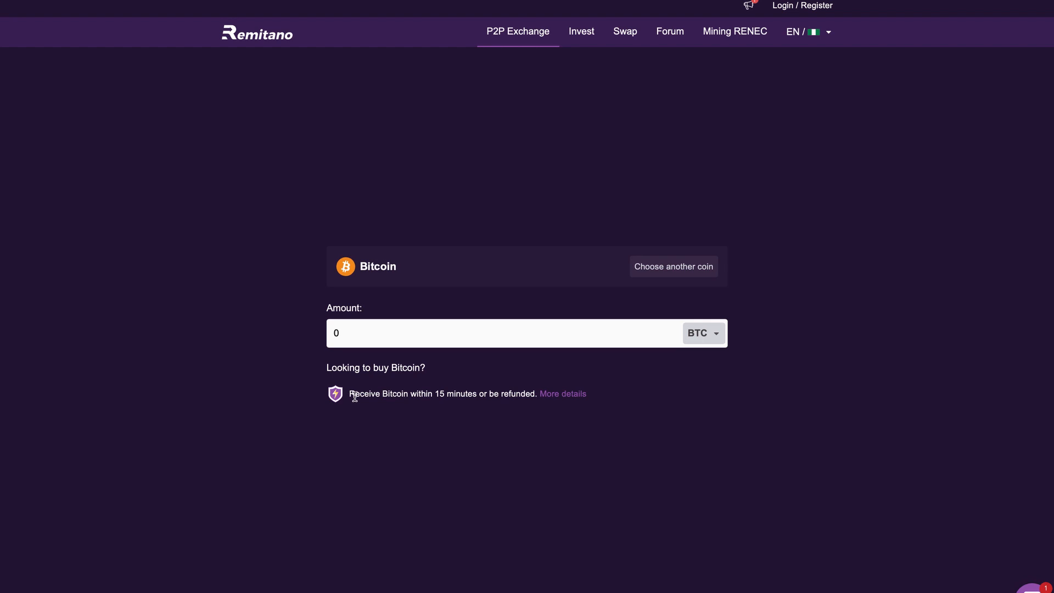
{"action": "mouse_move", "coordinate": [533, 396]}
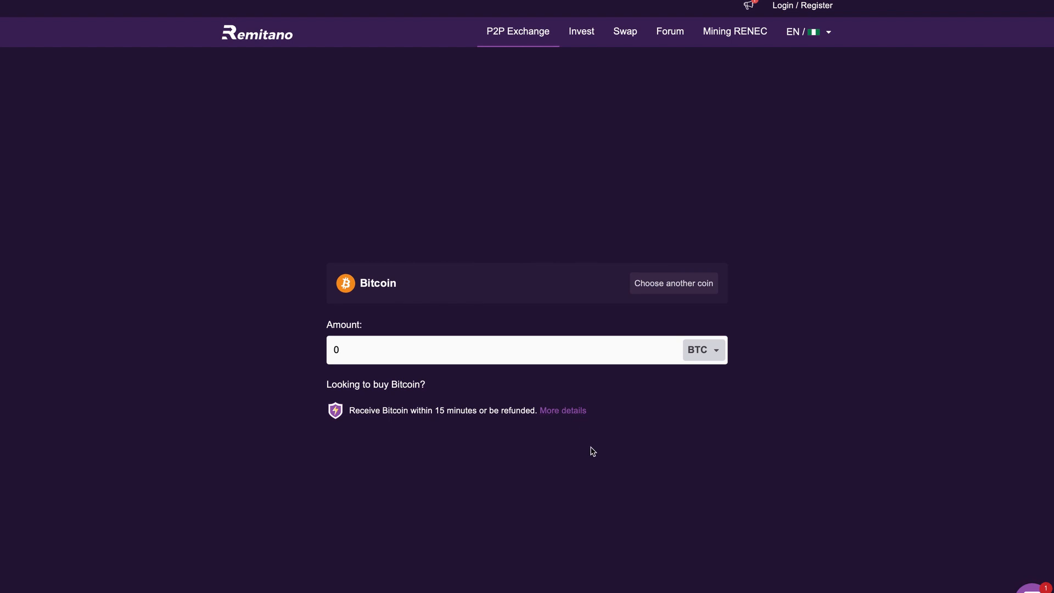
{"action": "scroll", "scroll_direction": "down", "scroll_amount": 3}
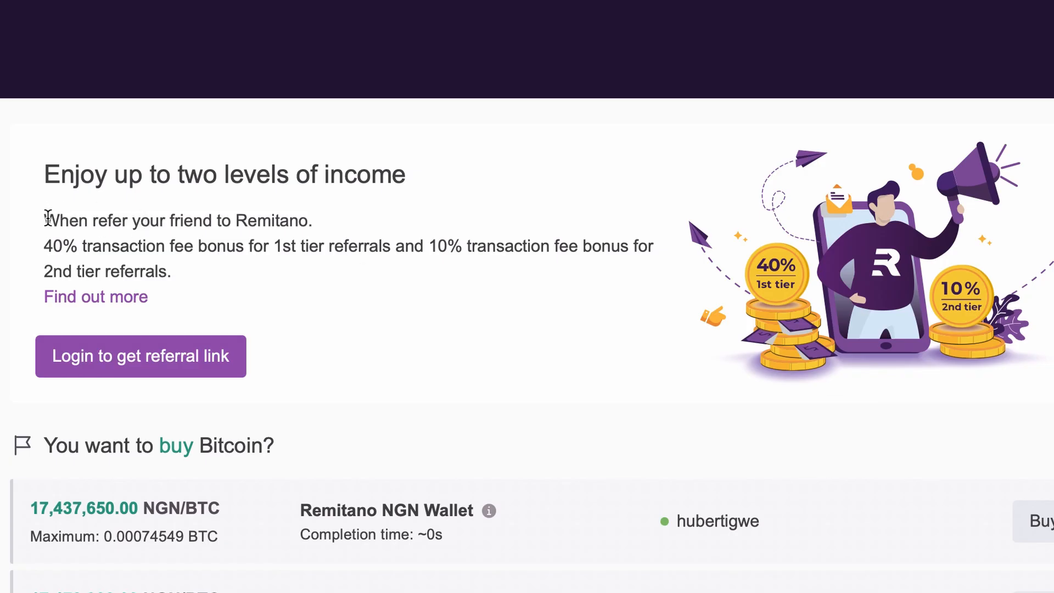
Step: Select the referral text describing the 40% first-tier and 10% second-tier fee bonuses
{"action": "left_click_drag", "start_coordinate": [44, 219], "coordinate": [74, 245]}
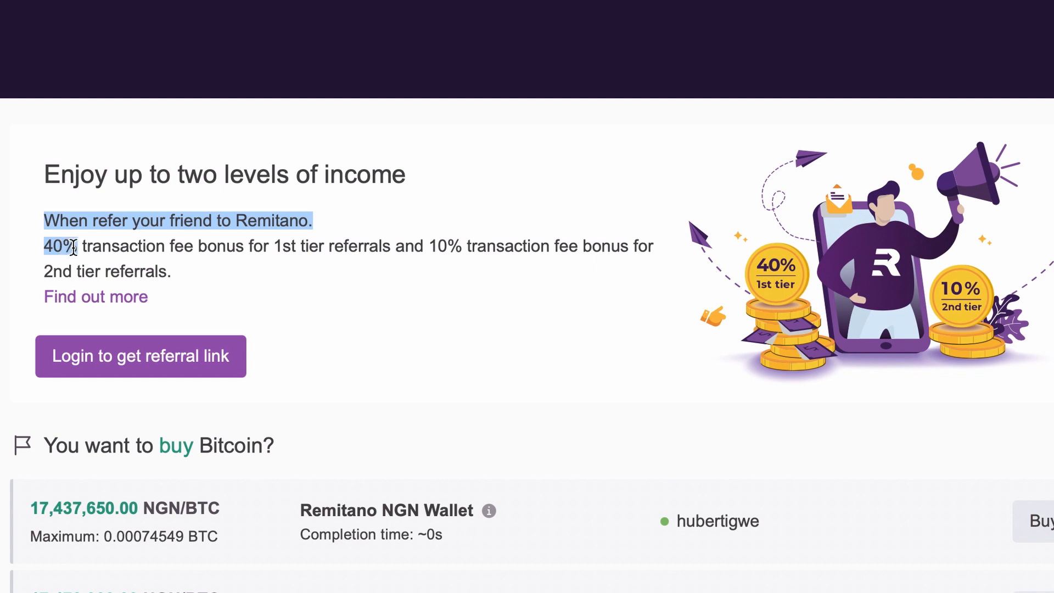
{"action": "left_click_drag", "start_coordinate": [67, 245], "coordinate": [241, 245]}
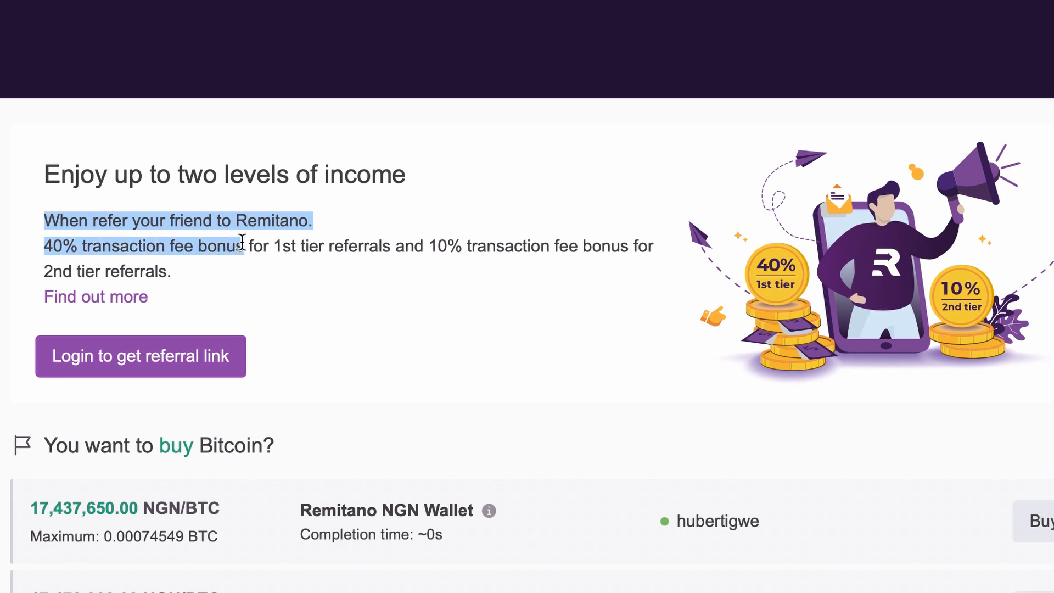
{"action": "left_click_drag", "start_coordinate": [239, 245], "coordinate": [171, 271]}
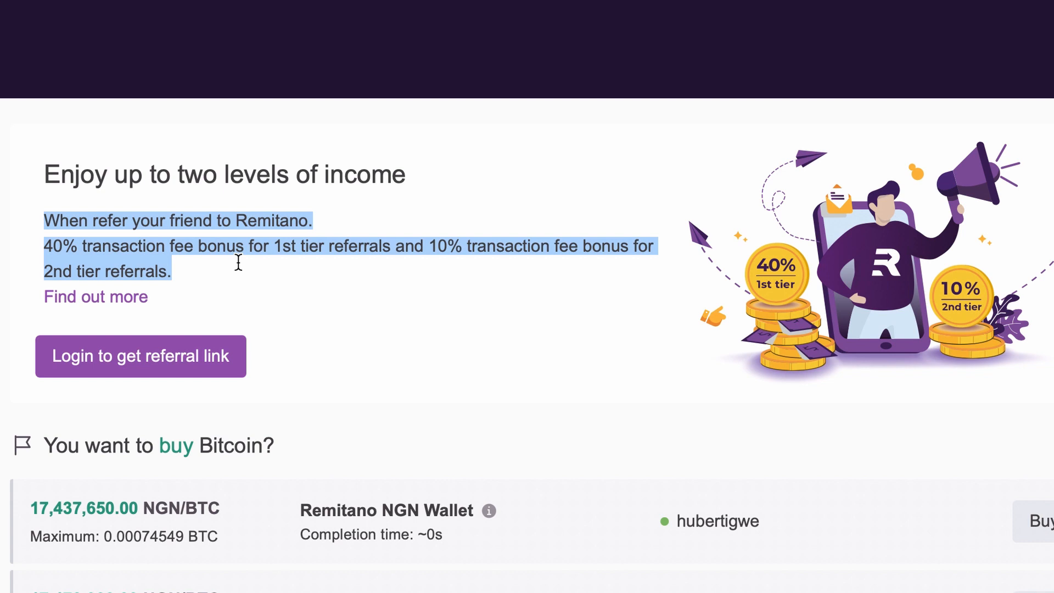
{"action": "scroll", "scroll_direction": "down", "scroll_amount": 3}
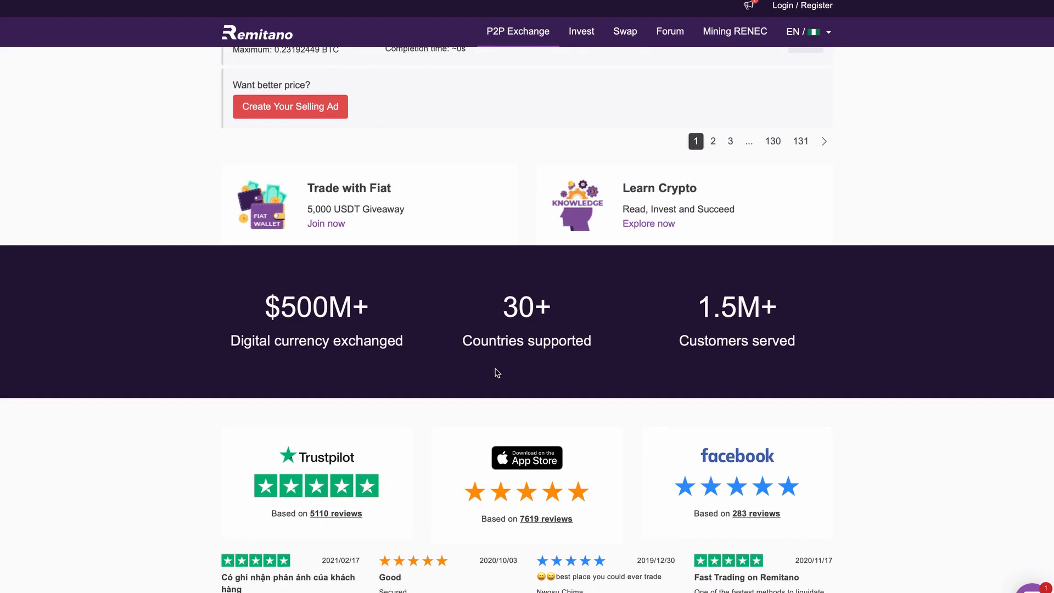
{"action": "mouse_move", "coordinate": [280, 336]}
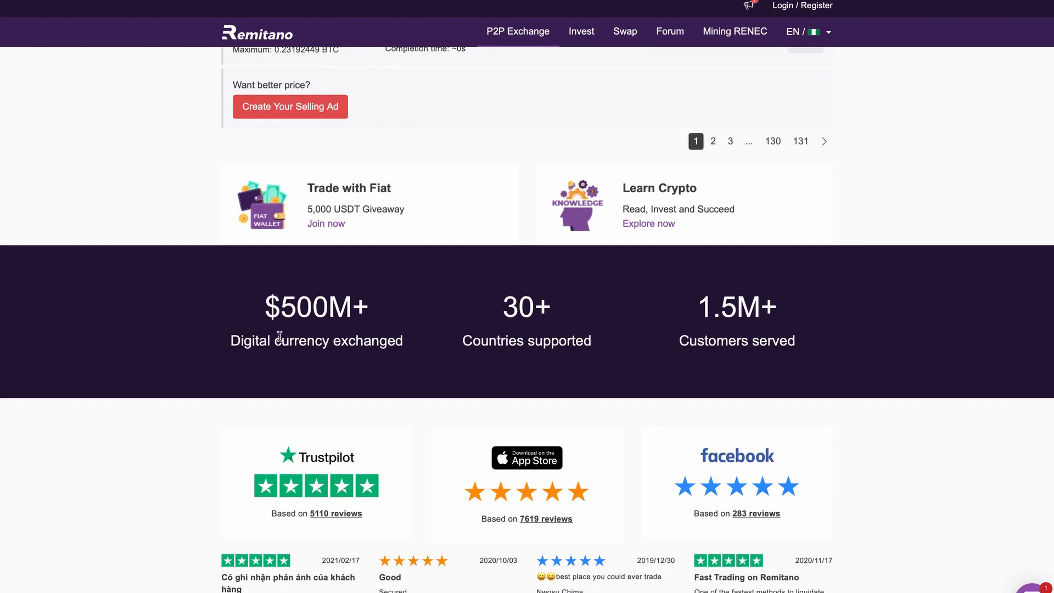
{"action": "mouse_move", "coordinate": [383, 343]}
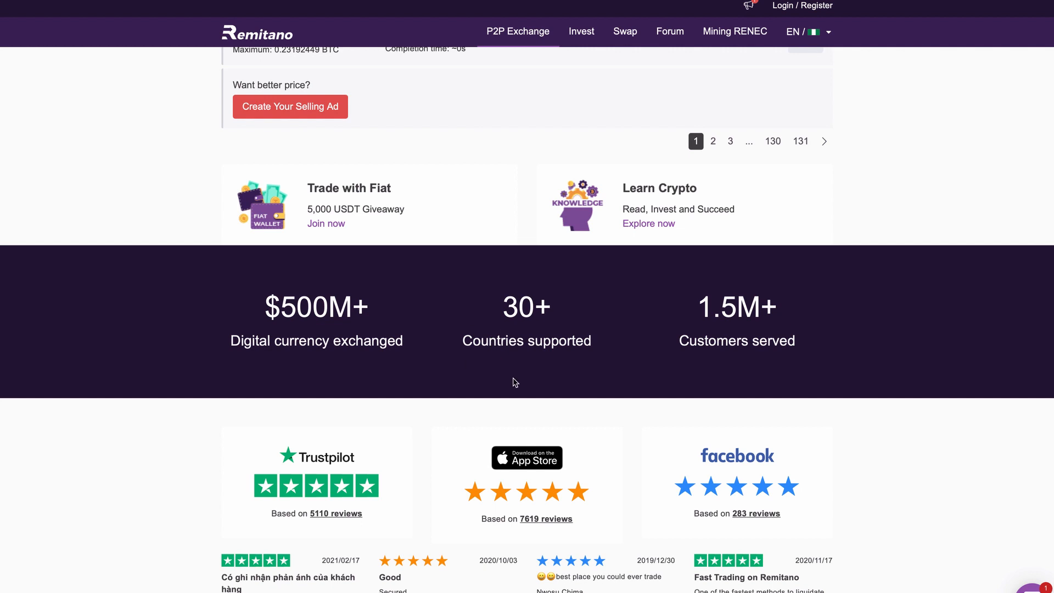
{"action": "mouse_move", "coordinate": [612, 334]}
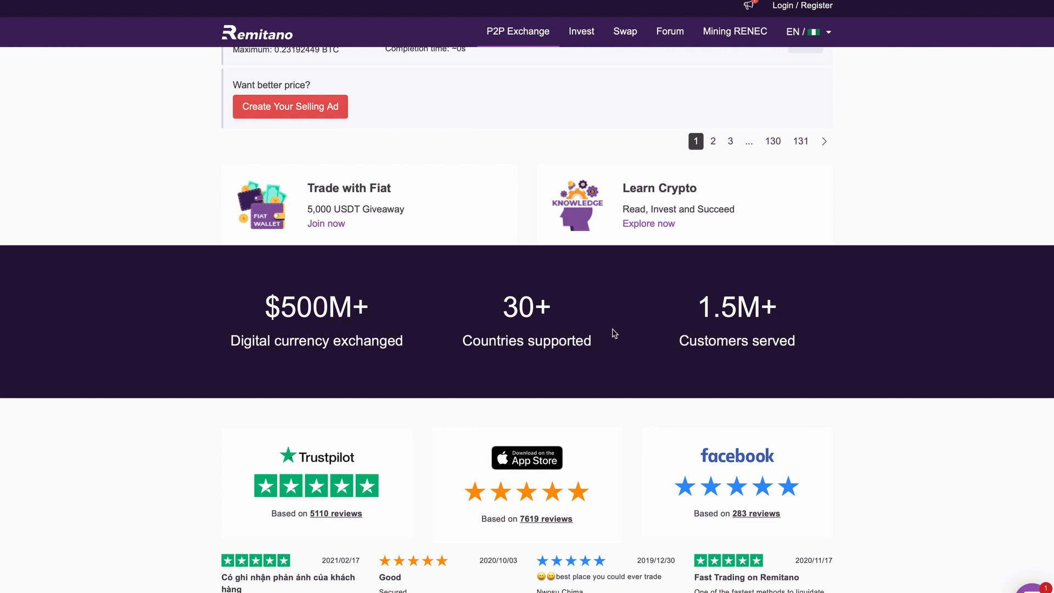
{"action": "mouse_move", "coordinate": [608, 408]}
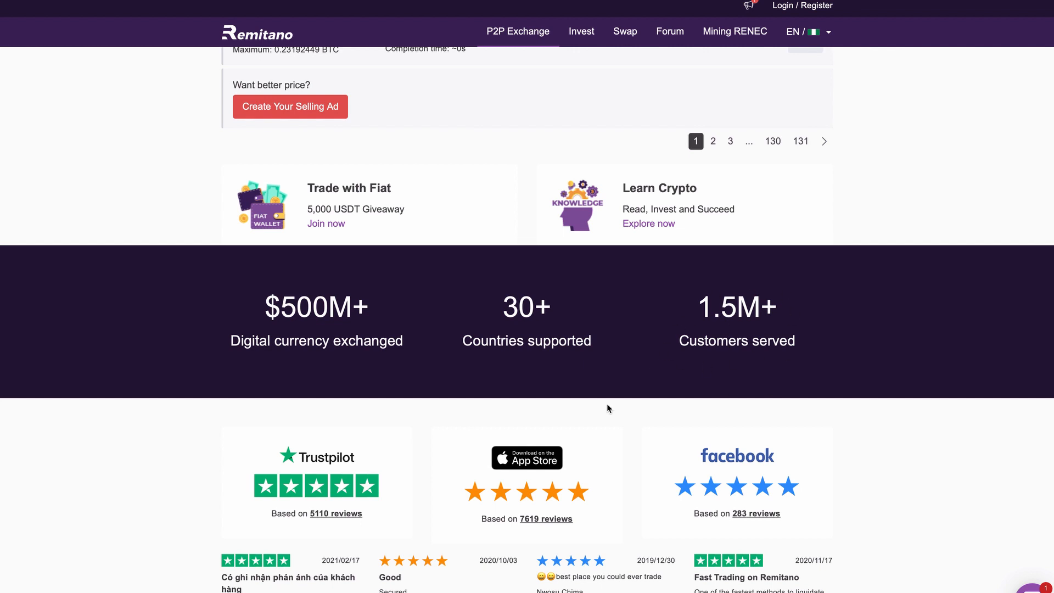
{"action": "scroll", "scroll_direction": "down", "scroll_amount": 3}
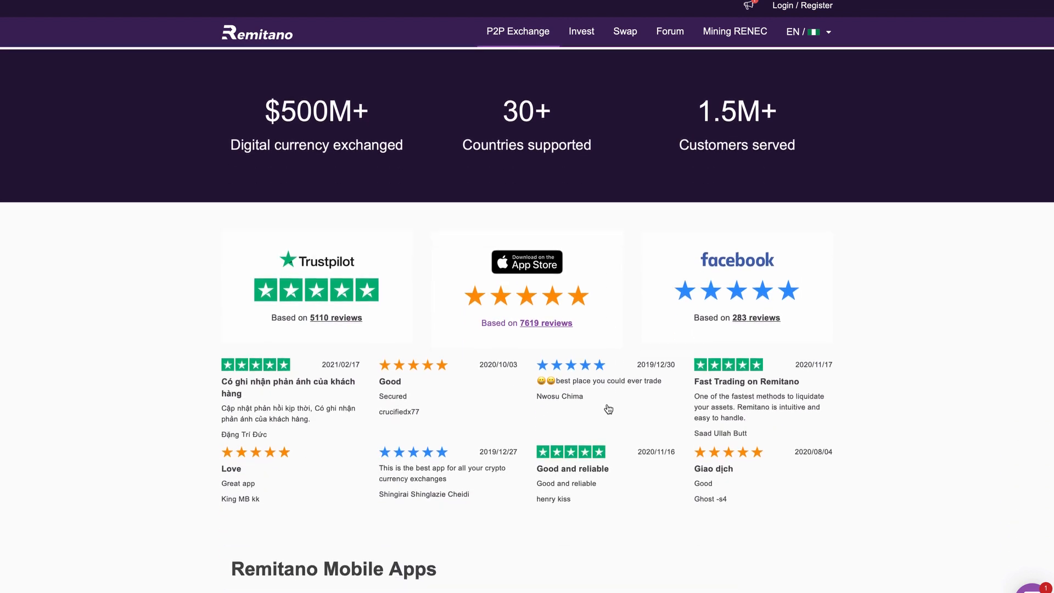
{"action": "scroll", "scroll_direction": "down", "scroll_amount": 3}
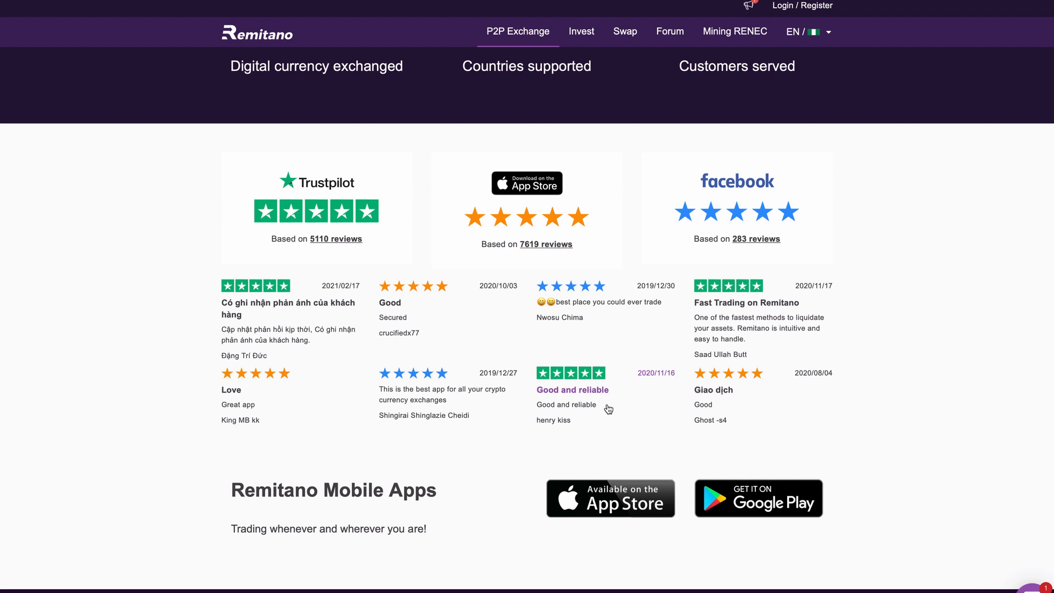
{"action": "mouse_move", "coordinate": [542, 466]}
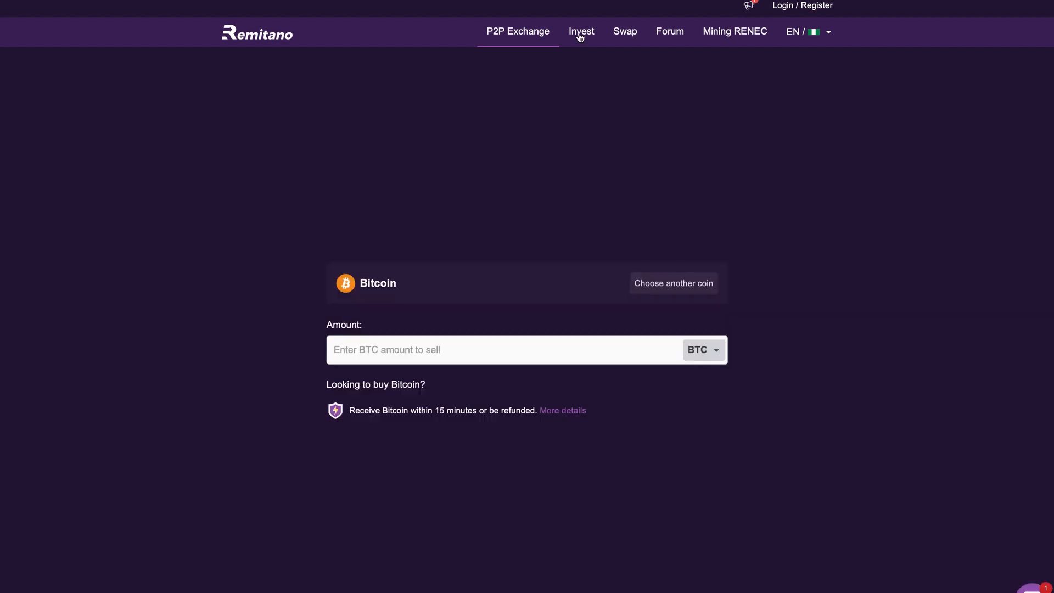
Step: From the Invest page's altcoin list, start an EOS investment set to Normal
{"action": "left_click", "coordinate": [579, 32]}
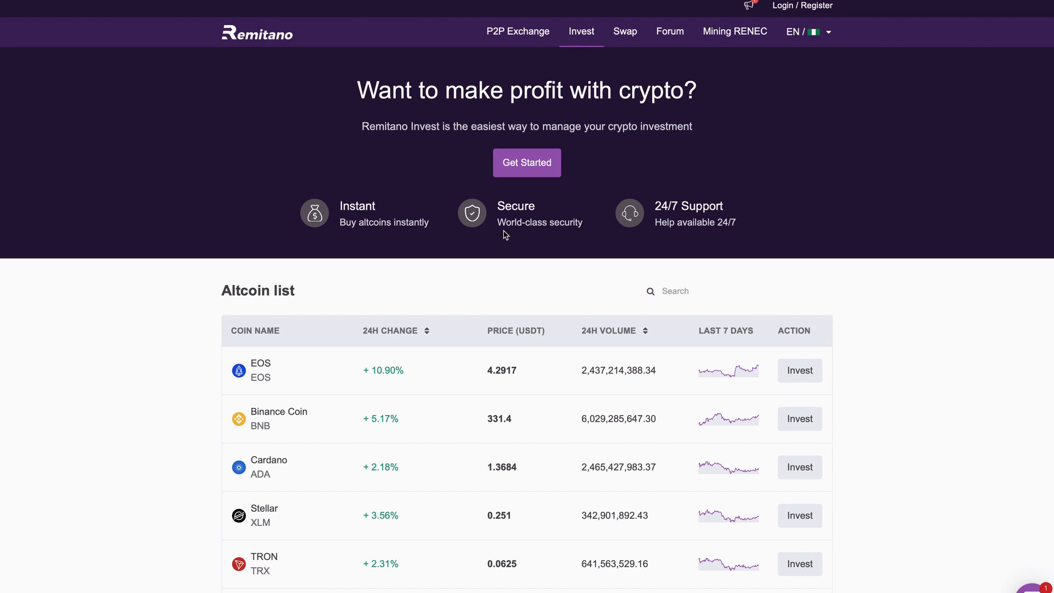
{"action": "scroll", "scroll_direction": "down", "scroll_amount": 3}
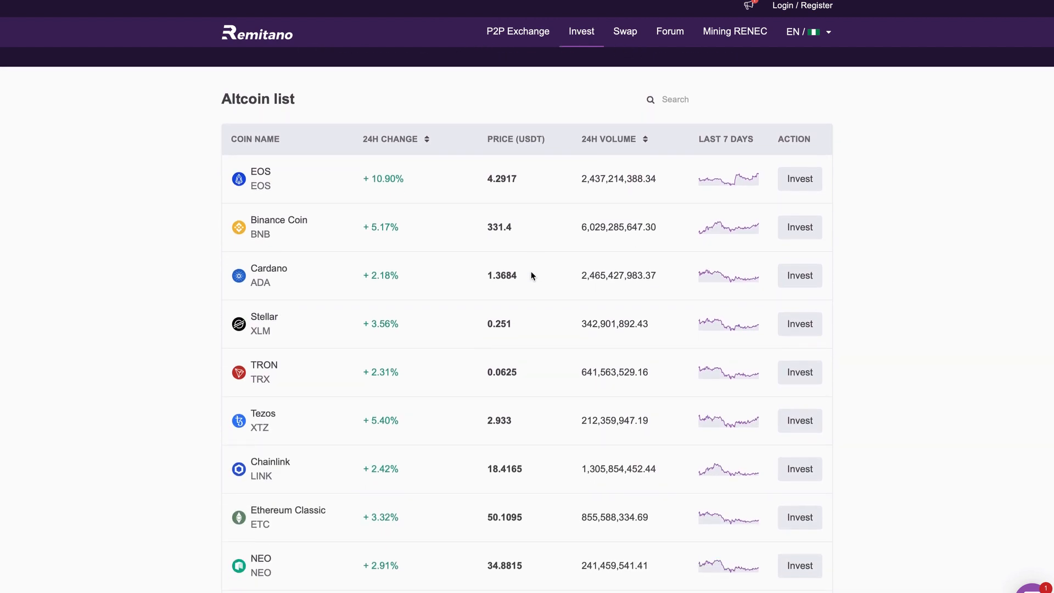
{"action": "mouse_move", "coordinate": [609, 241]}
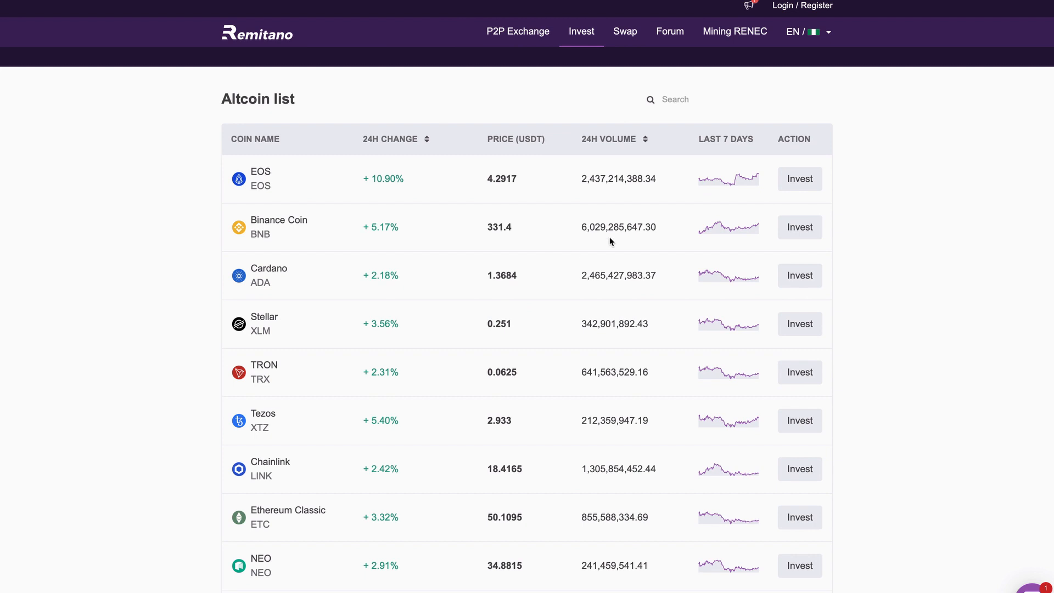
{"action": "mouse_move", "coordinate": [268, 170]}
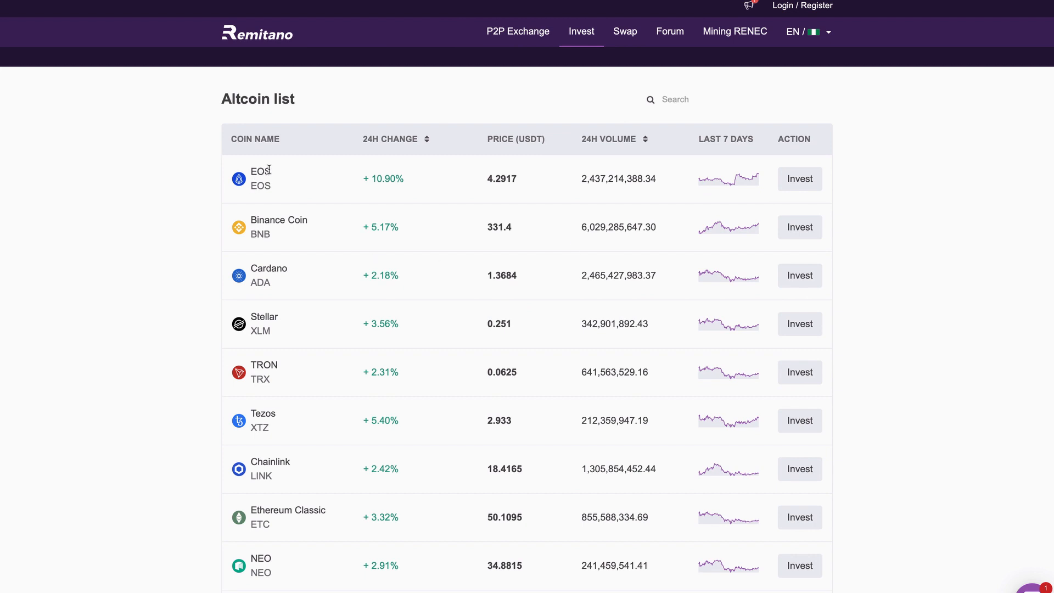
{"action": "mouse_move", "coordinate": [265, 209]}
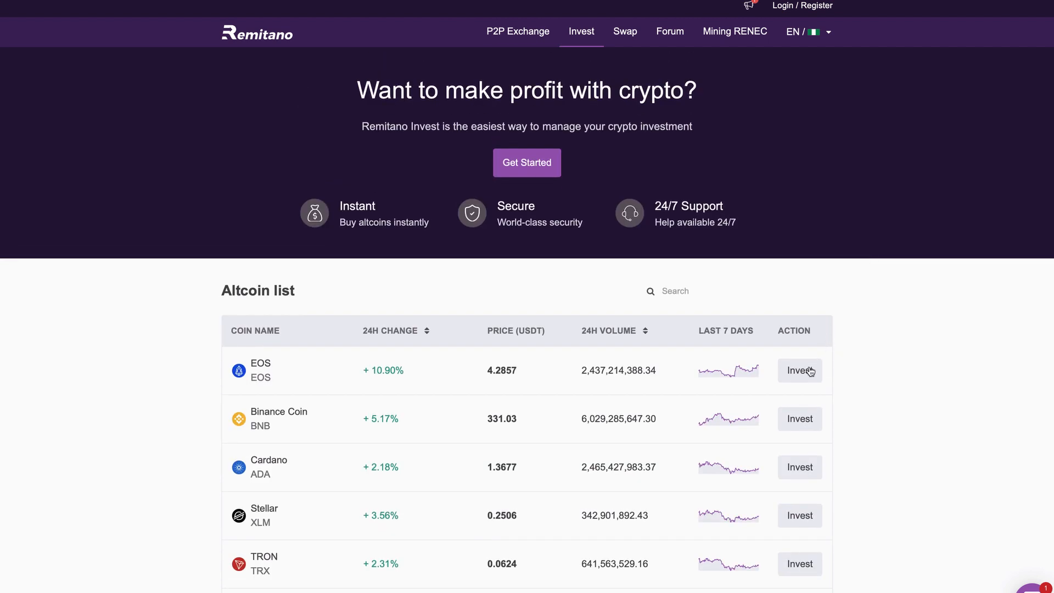
{"action": "left_click", "coordinate": [799, 370]}
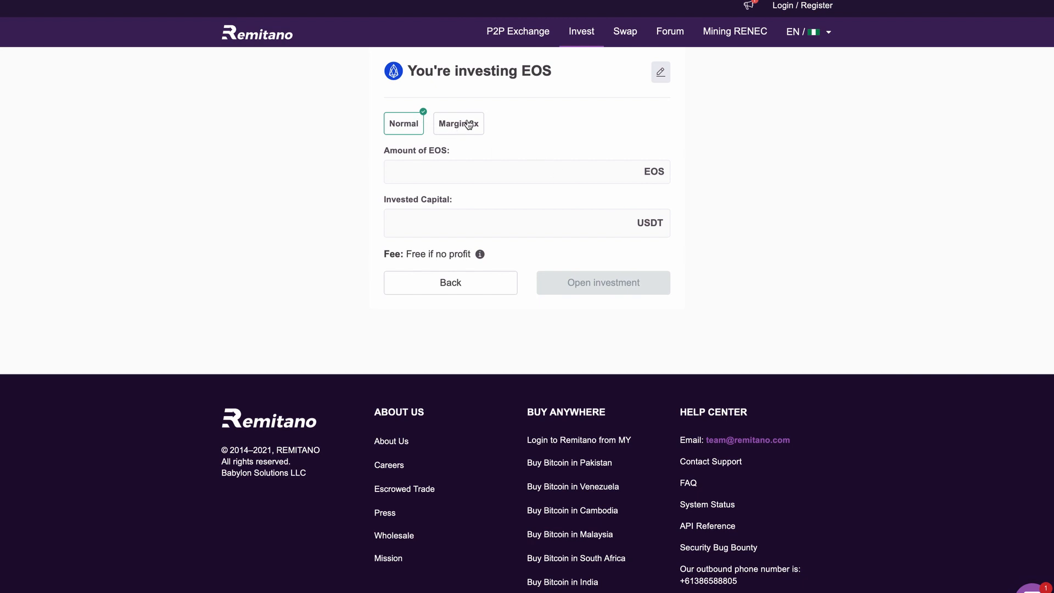
Step: Enter 50 EOS (214.92 USDT) and request opening the investment, reaching the confirmation dialog
{"action": "left_click", "coordinate": [525, 171]}
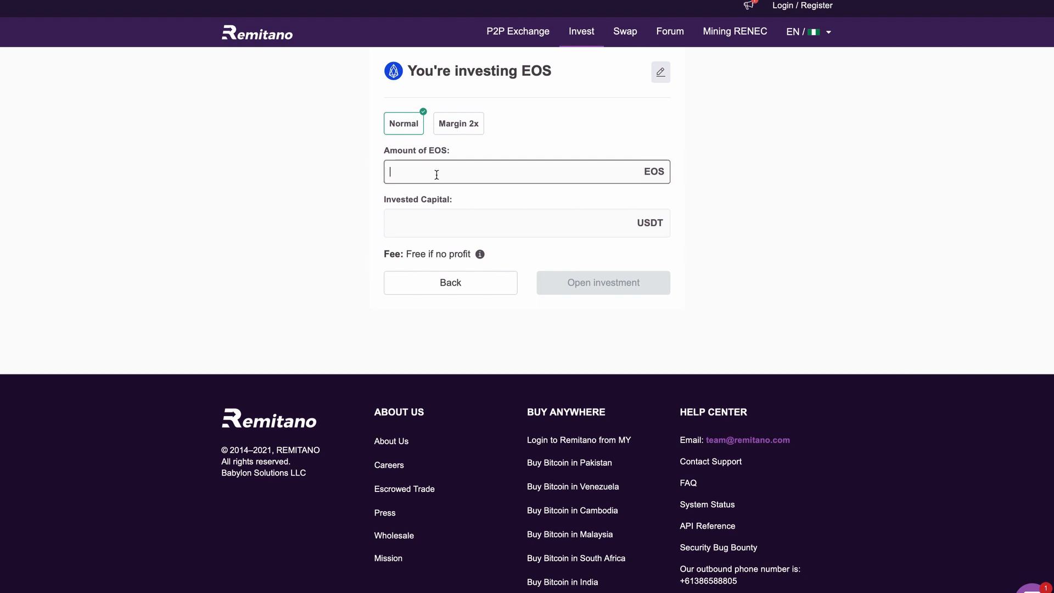
{"action": "type", "text": "50"}
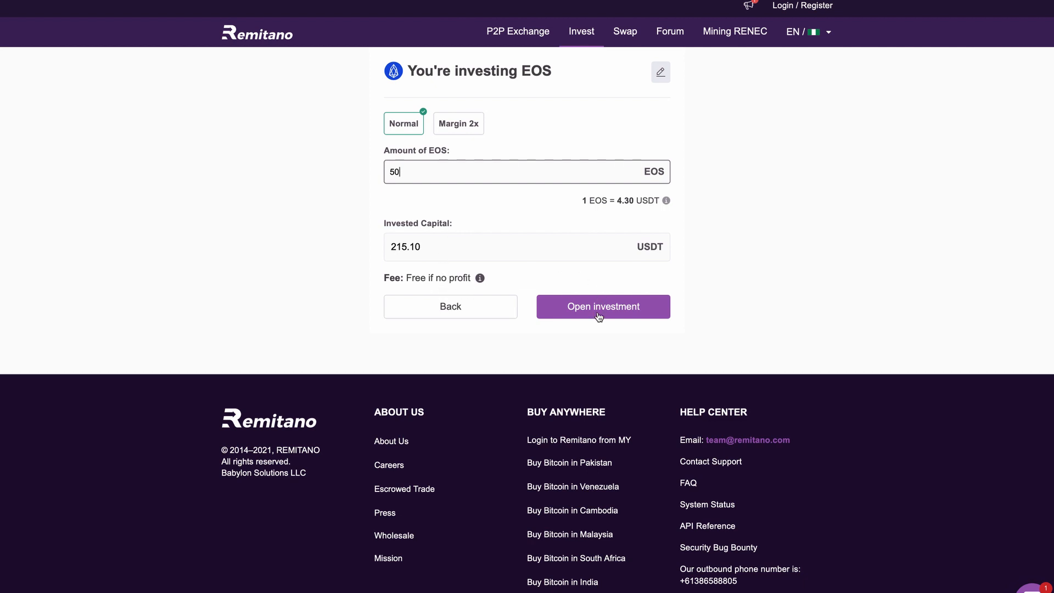
{"action": "left_click", "coordinate": [602, 306]}
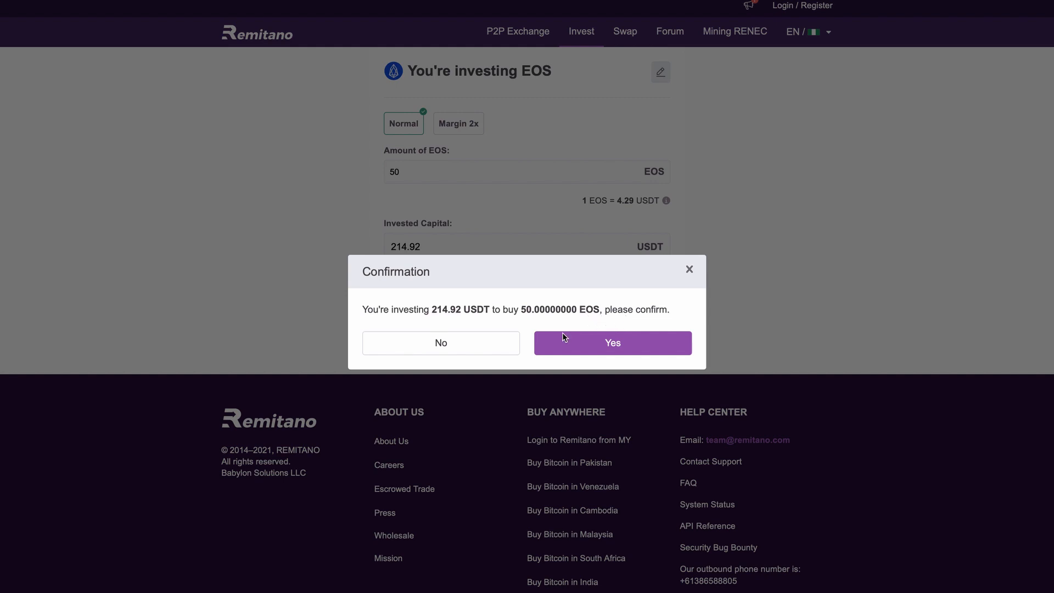
{"action": "mouse_move", "coordinate": [624, 337]}
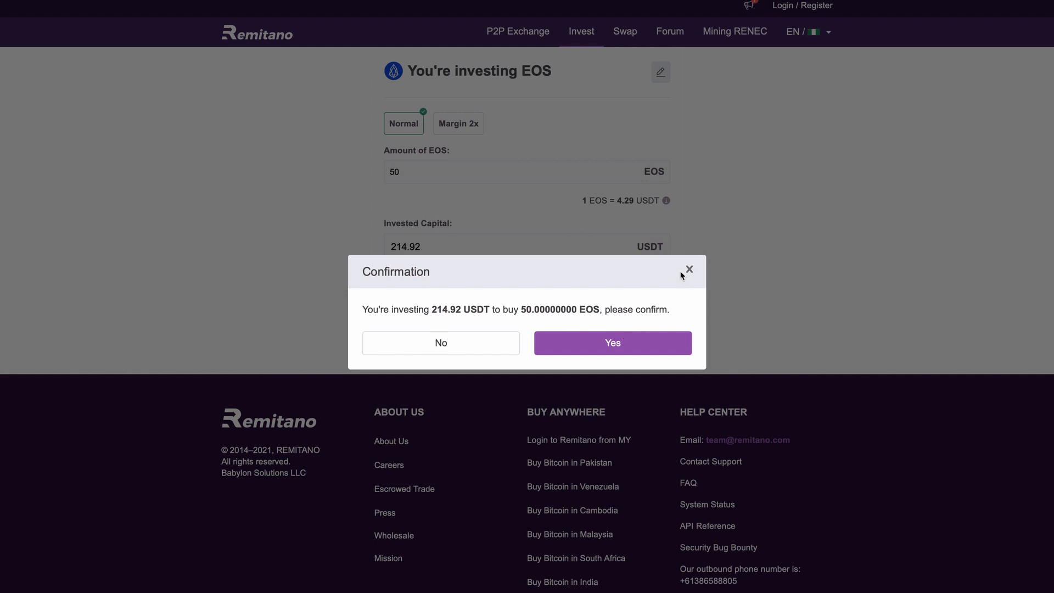
Step: Dismiss the 50 EOS investment Confirmation dialog via its X, returning to the altcoin list
{"action": "left_click", "coordinate": [687, 270]}
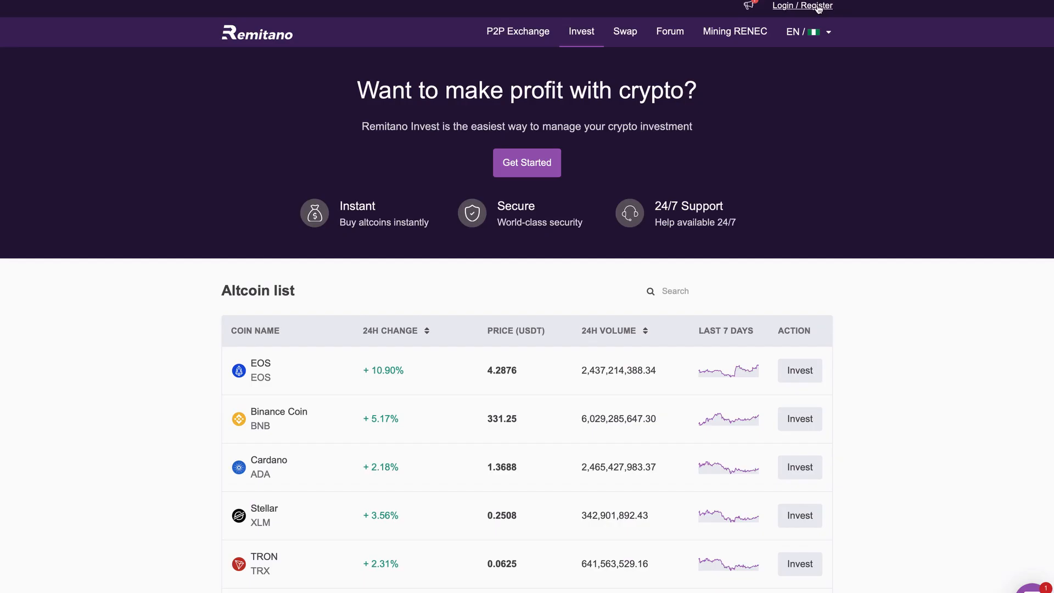
Step: Go to the Login / Register page with Google, Facebook and email sign-in options
{"action": "left_click", "coordinate": [801, 5]}
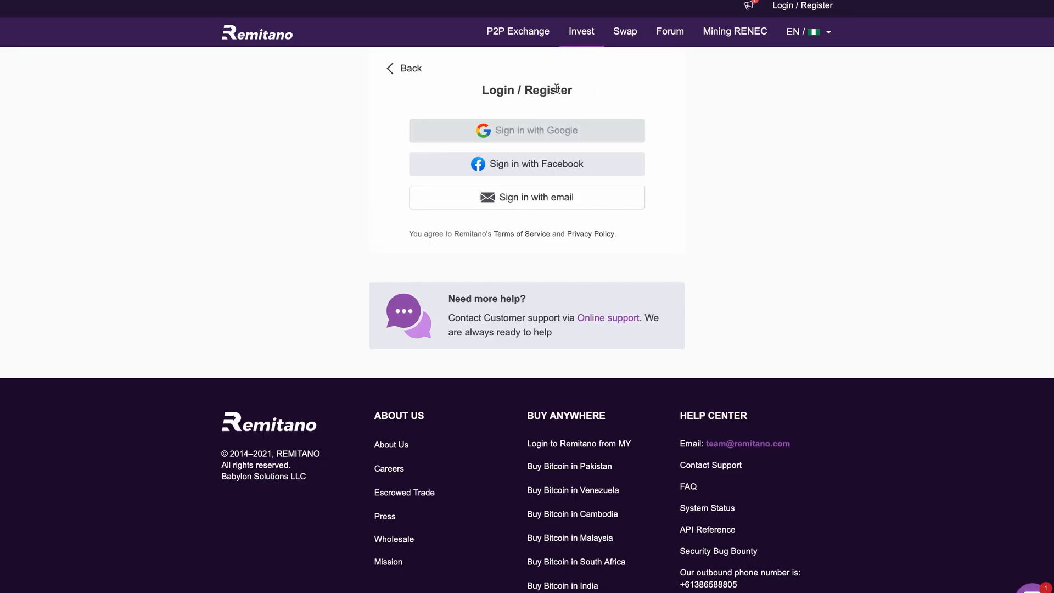
{"action": "mouse_move", "coordinate": [525, 145]}
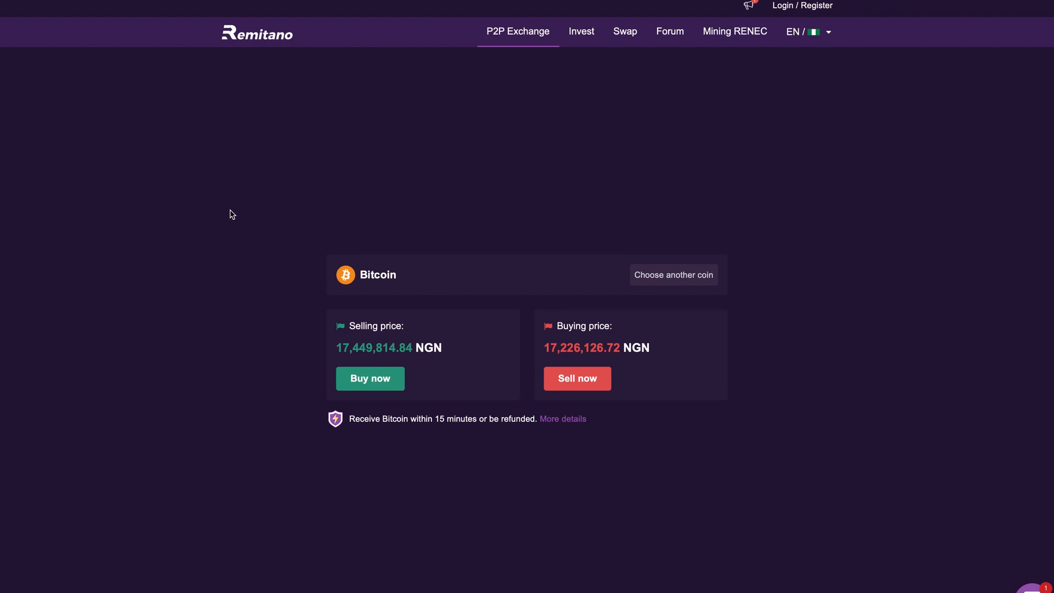
{"action": "mouse_move", "coordinate": [712, 489]}
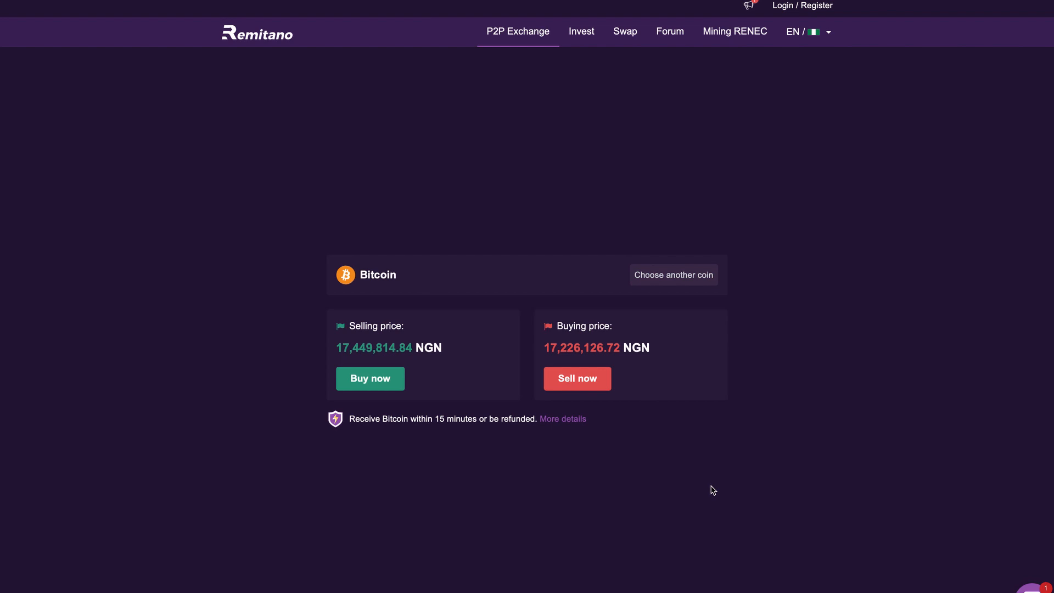